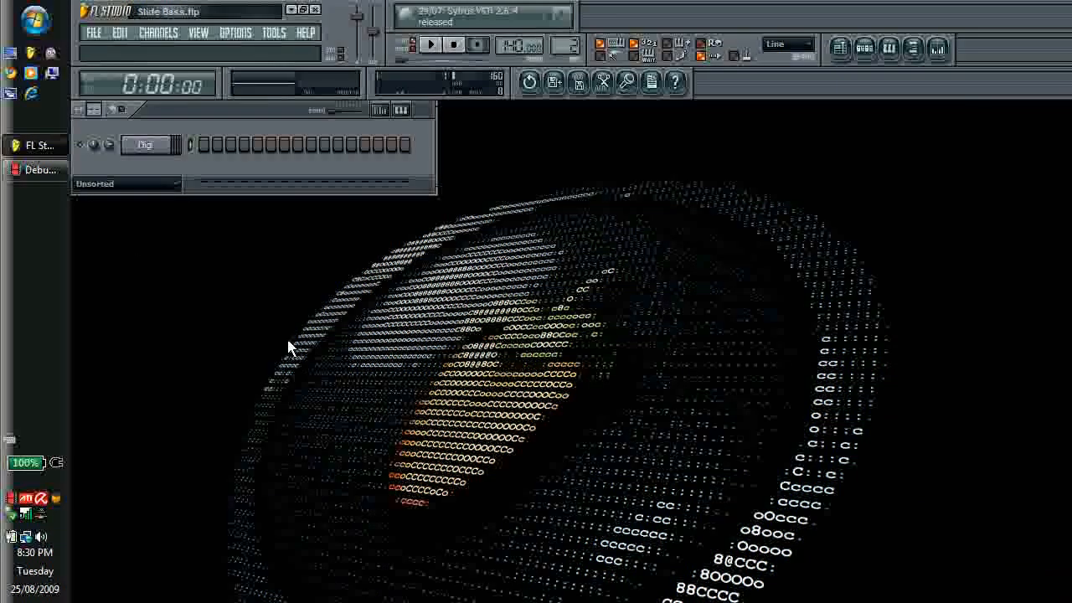
mouse_move(408, 237)
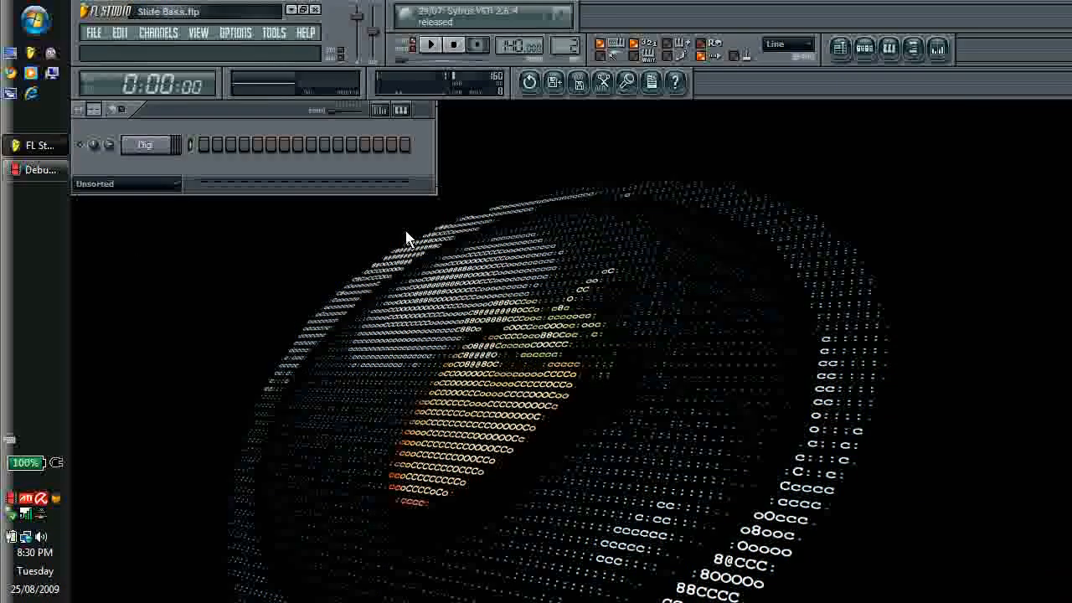
mouse_move(467, 187)
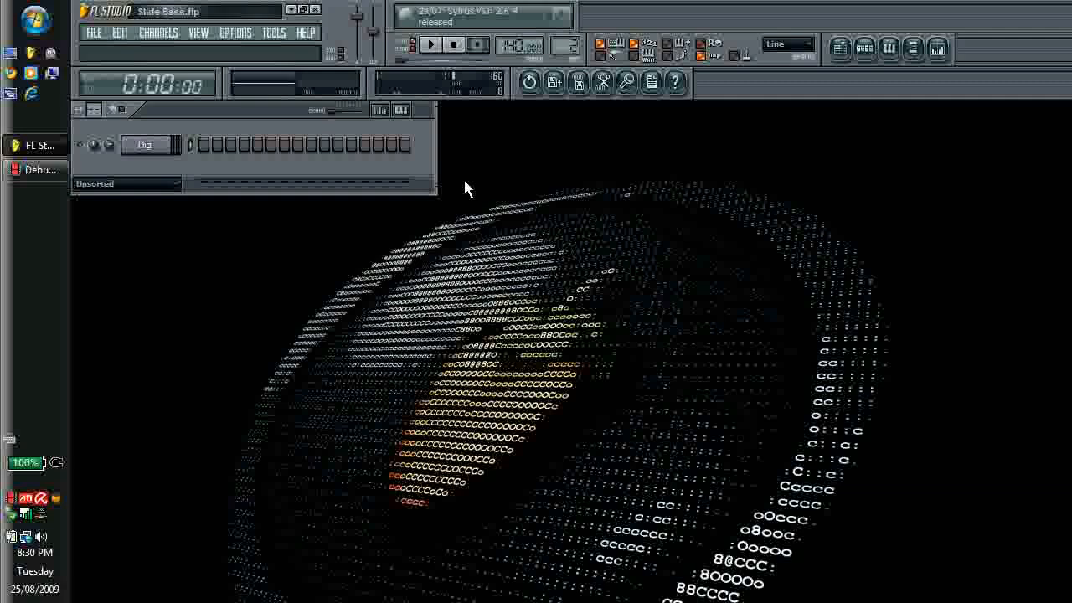
mouse_move(293, 300)
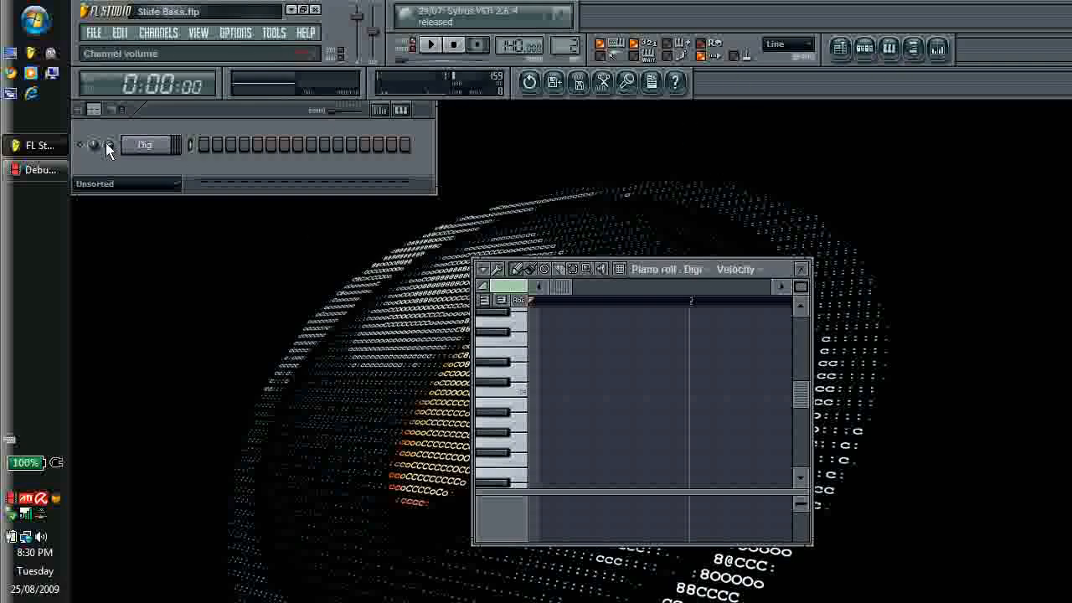
Step: Bring up the Digi channel's empty piano roll, enlarged and ready for notes
left_click(144, 144)
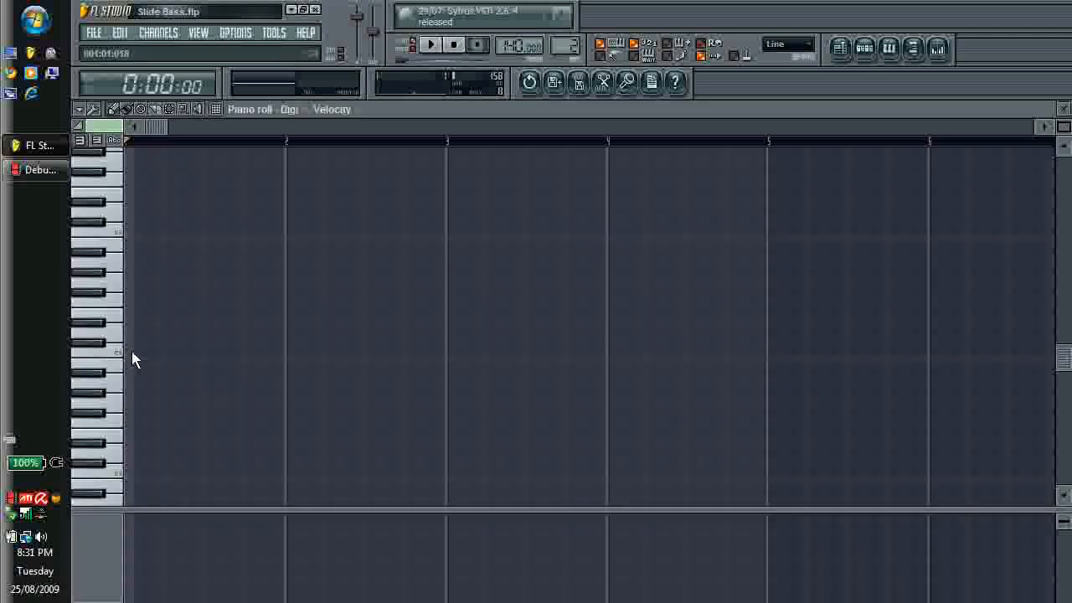
Step: Pencil in short bass notes and Shift-drag copies a step lower to form a stepping line
left_click(132, 384)
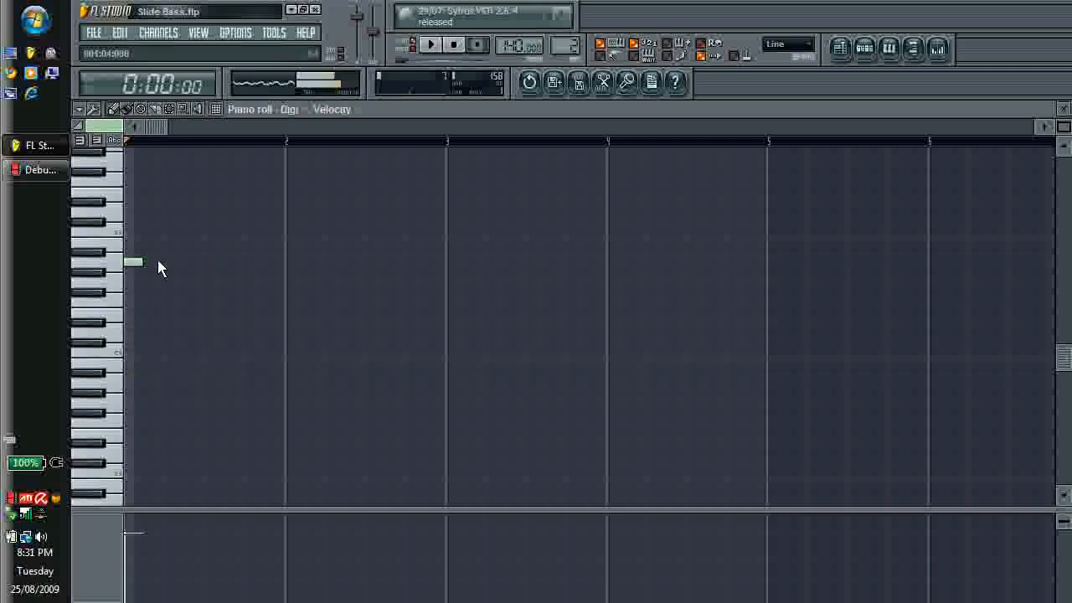
left_click(174, 261)
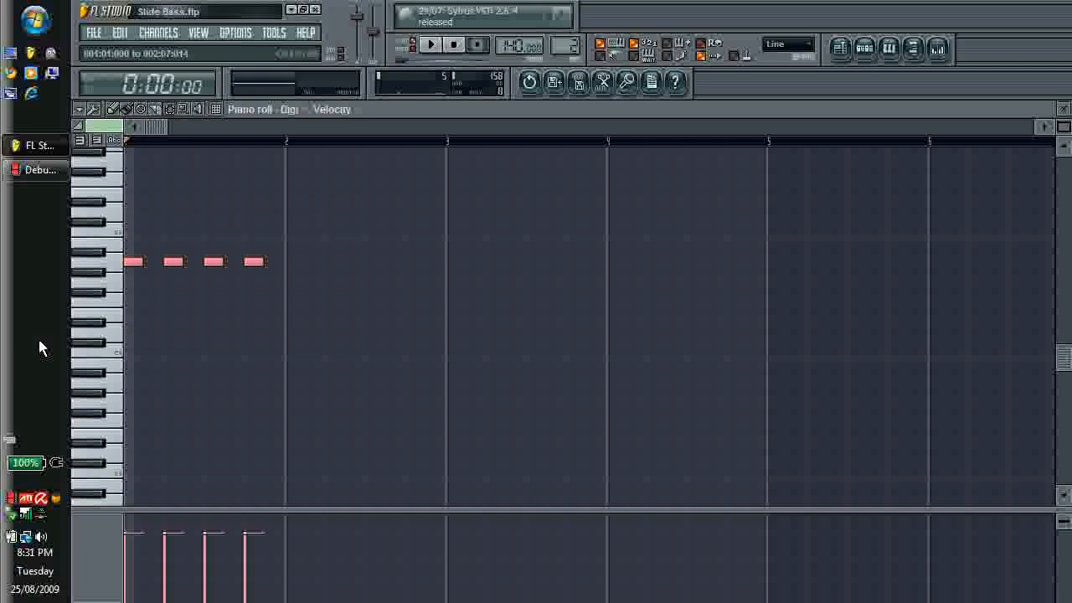
mouse_move(121, 126)
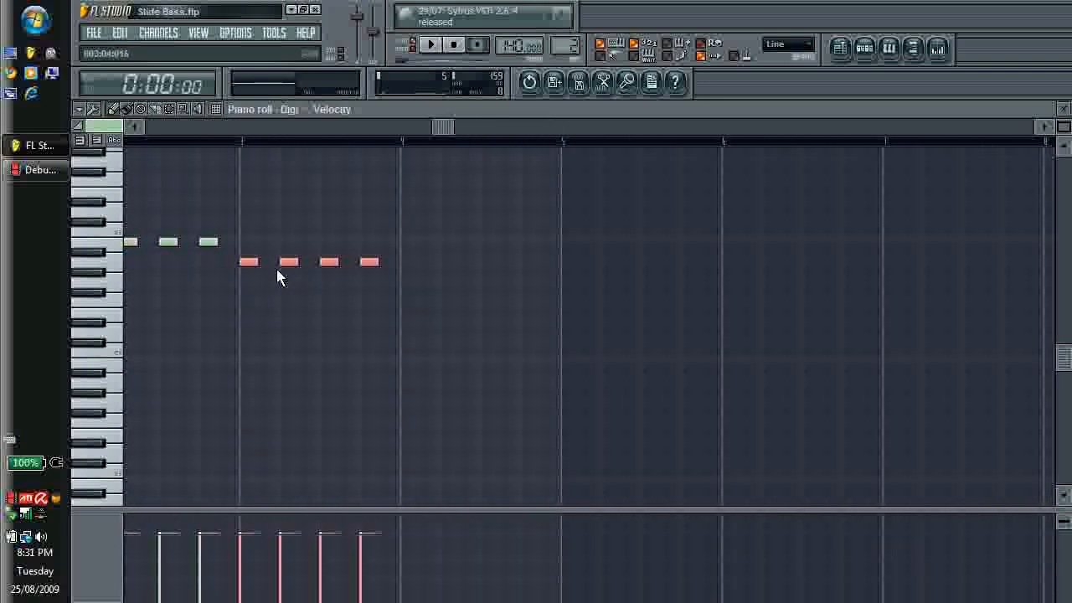
left_click_drag(248, 261, 248, 231)
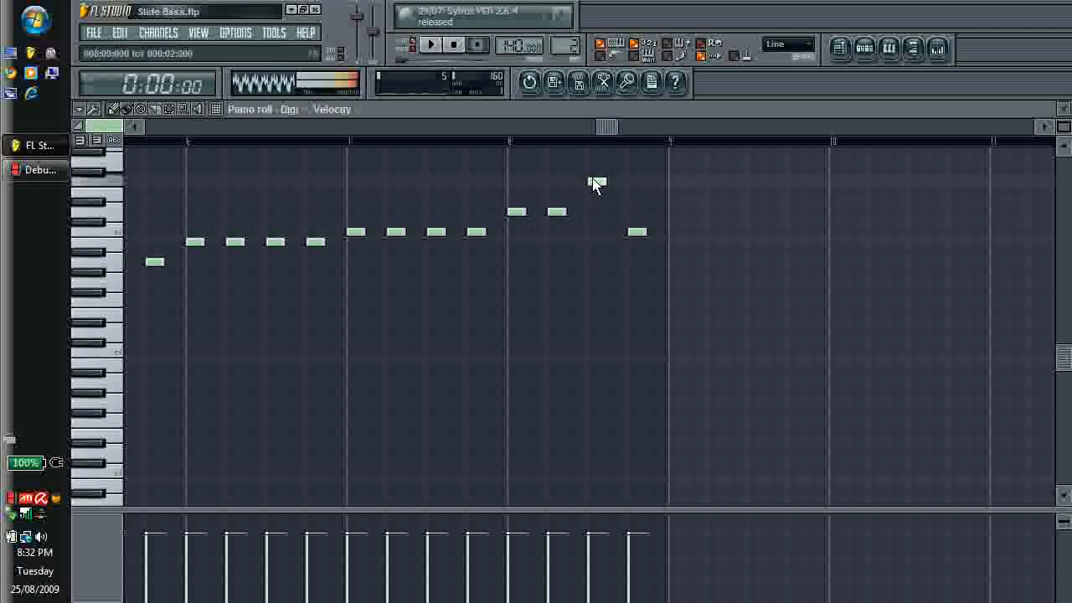
left_click_drag(637, 231, 596, 171)
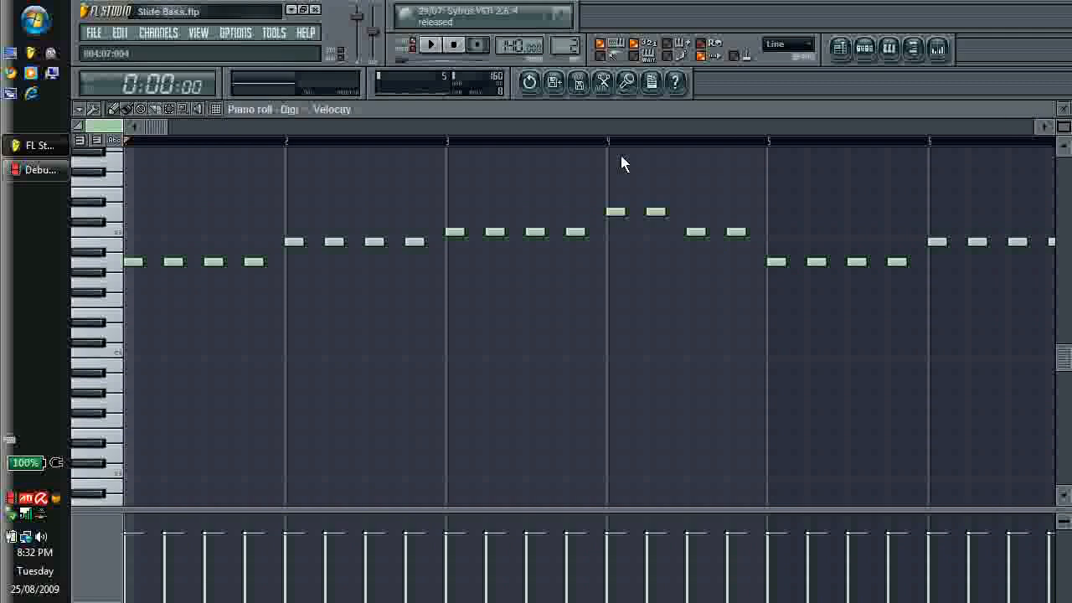
Step: Select all notes, shift the line down, and audition the lowered pattern
left_click(170, 109)
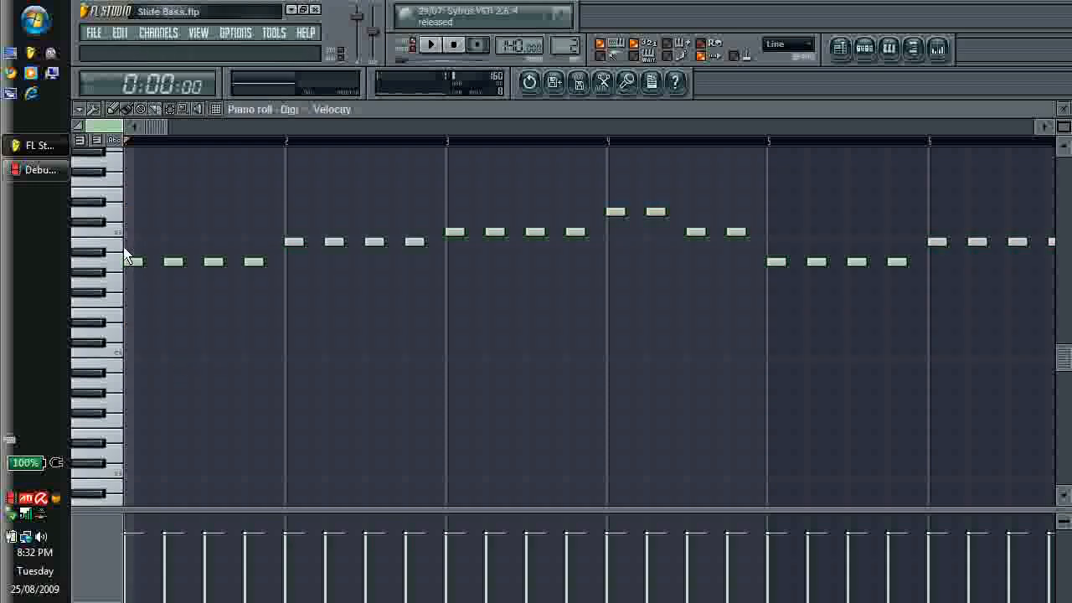
key("ctrl+a")
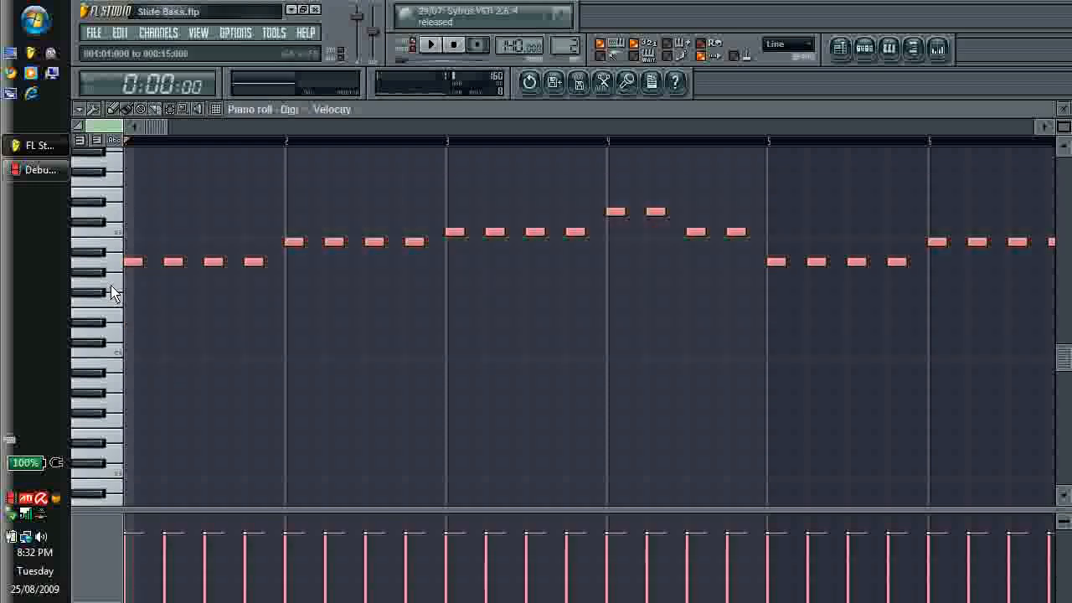
scroll("down", 3)
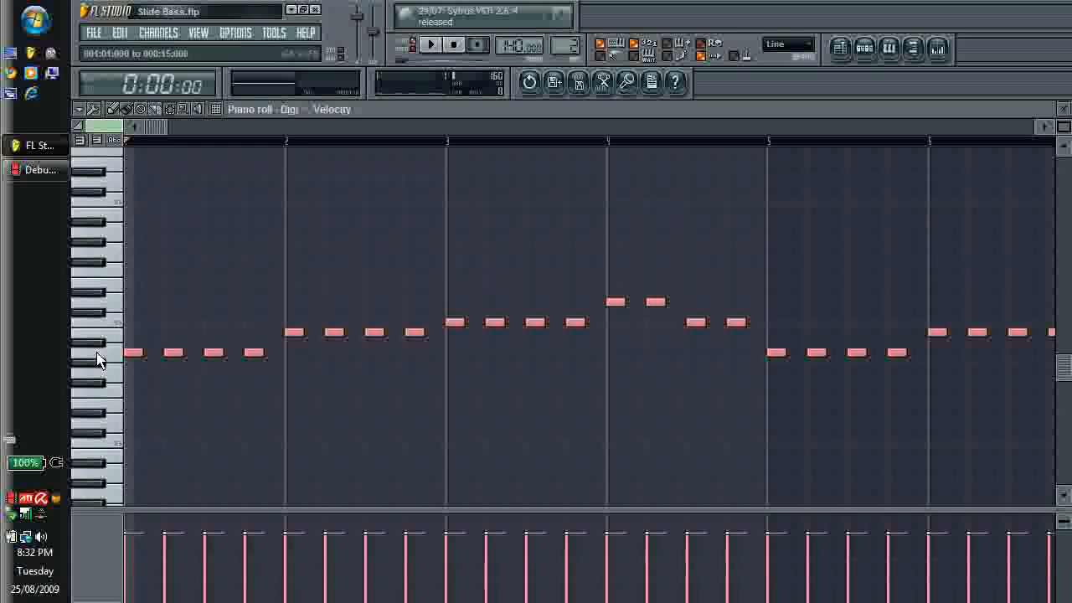
left_click(432, 43)
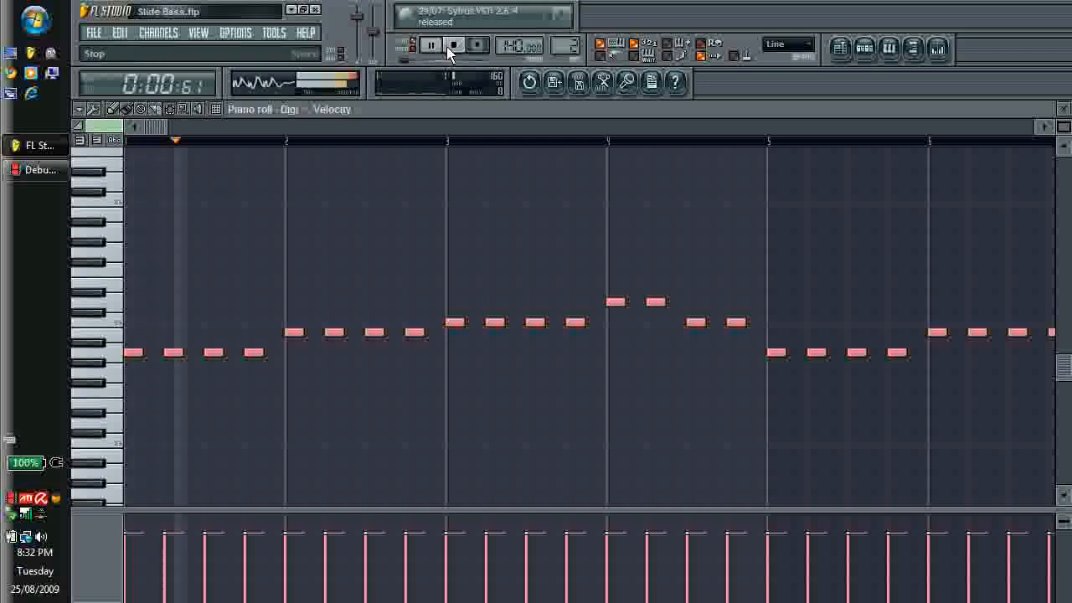
left_click(453, 44)
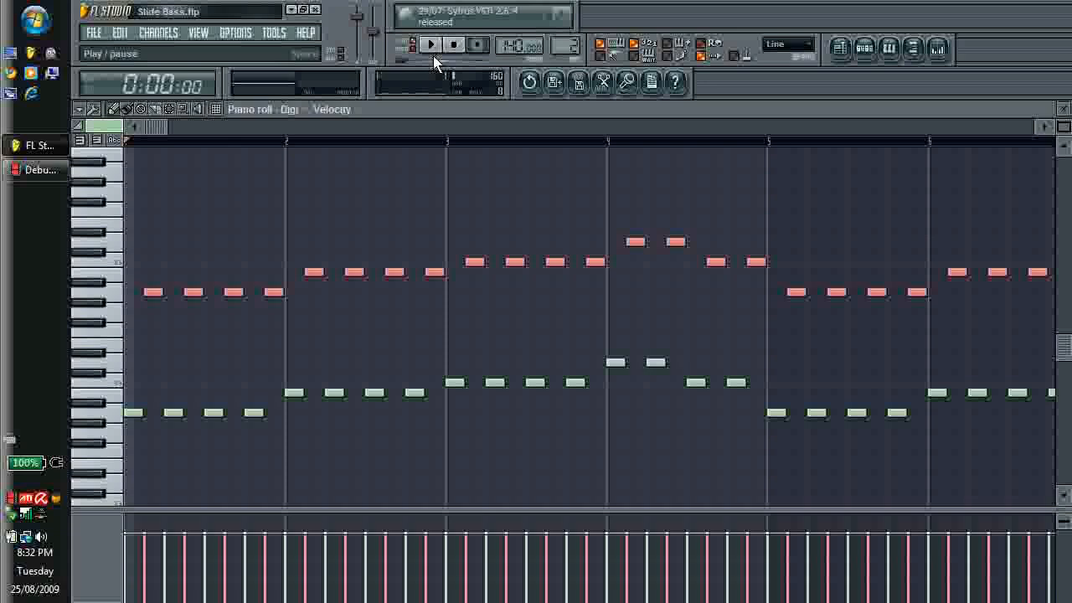
Step: Audition the octave-doubled bass line, then stop playback
left_click(429, 43)
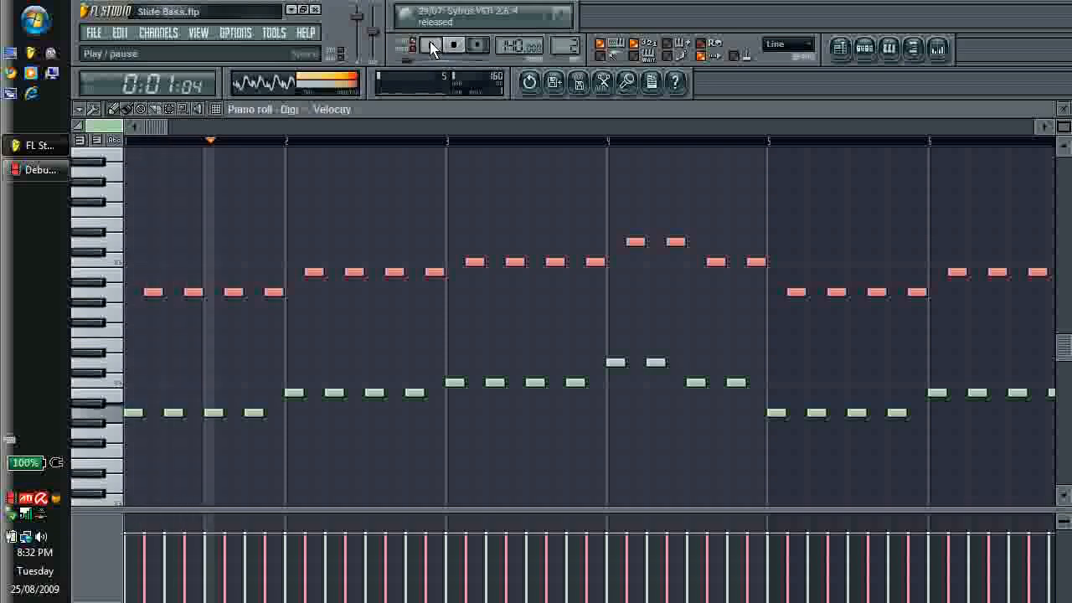
left_click(430, 45)
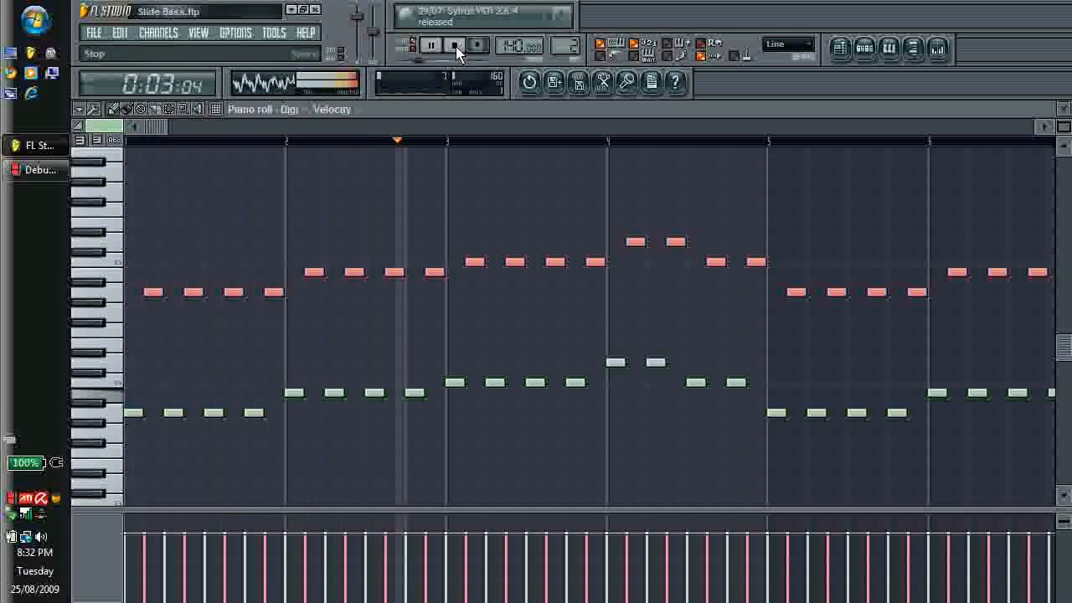
left_click(452, 44)
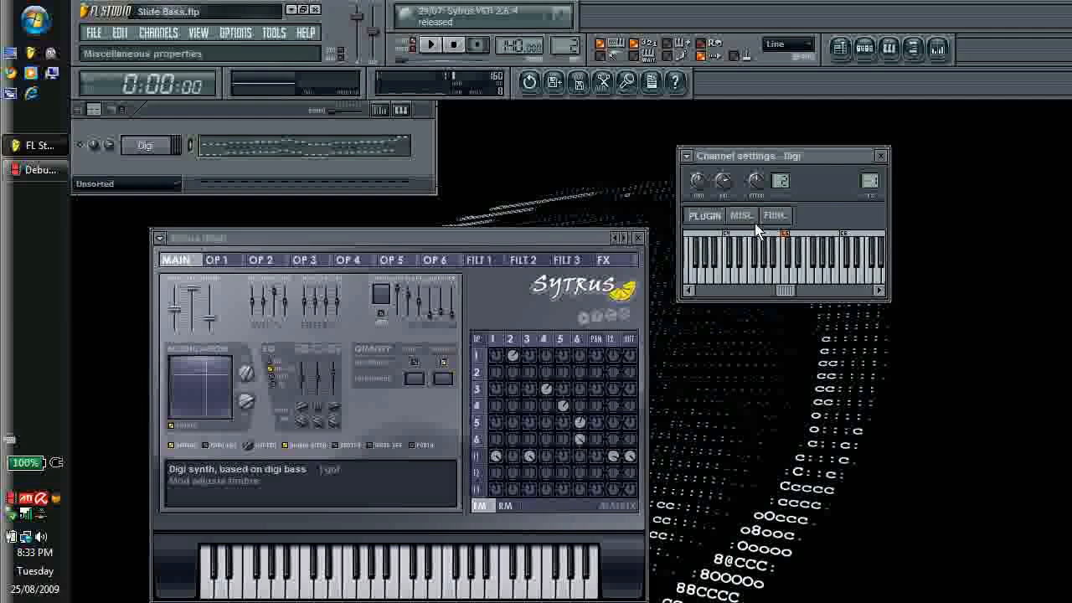
Step: Enable Porta on the Digi channel's Misc page, set the Slide time, and close the settings
left_click(740, 214)
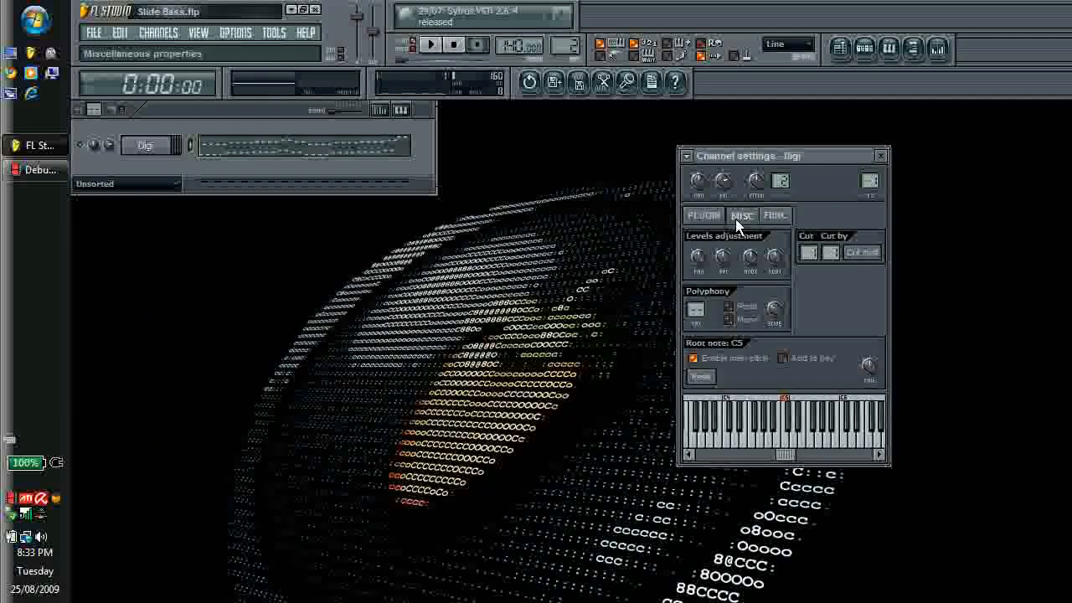
mouse_move(688, 345)
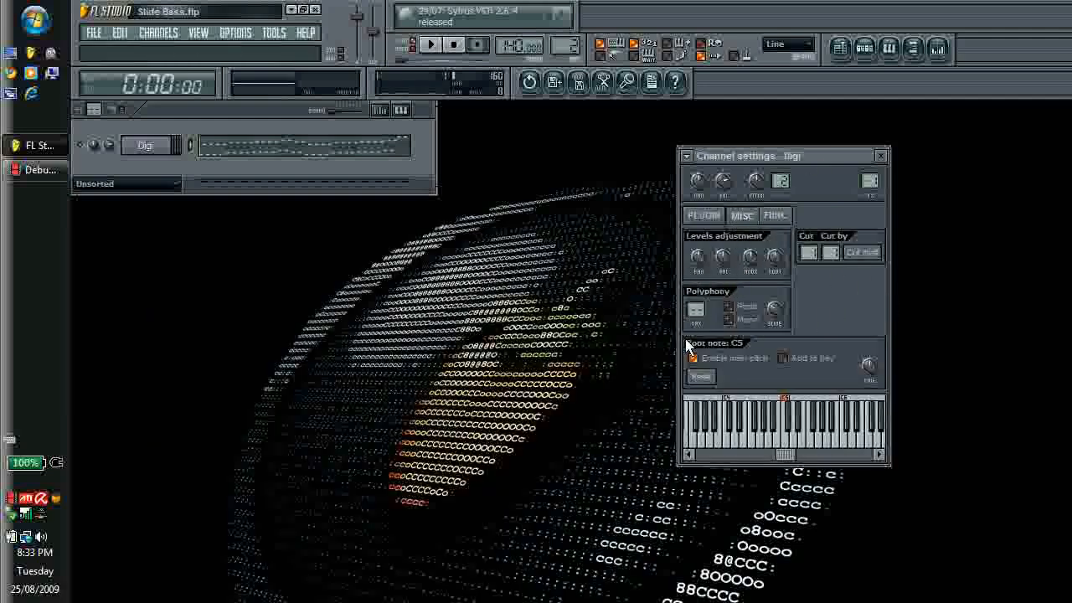
left_click(730, 318)
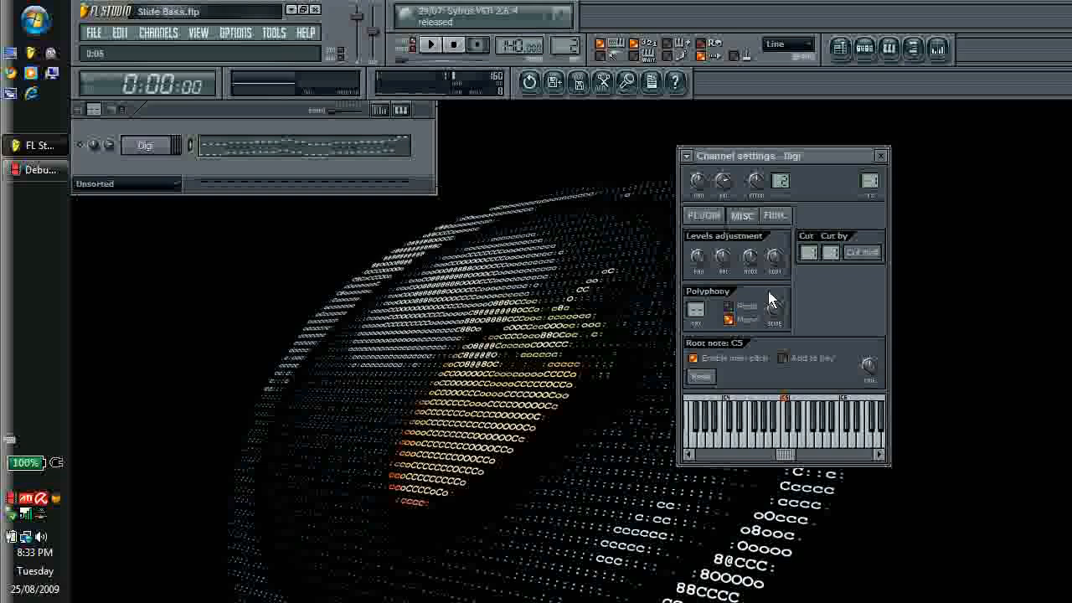
mouse_move(764, 288)
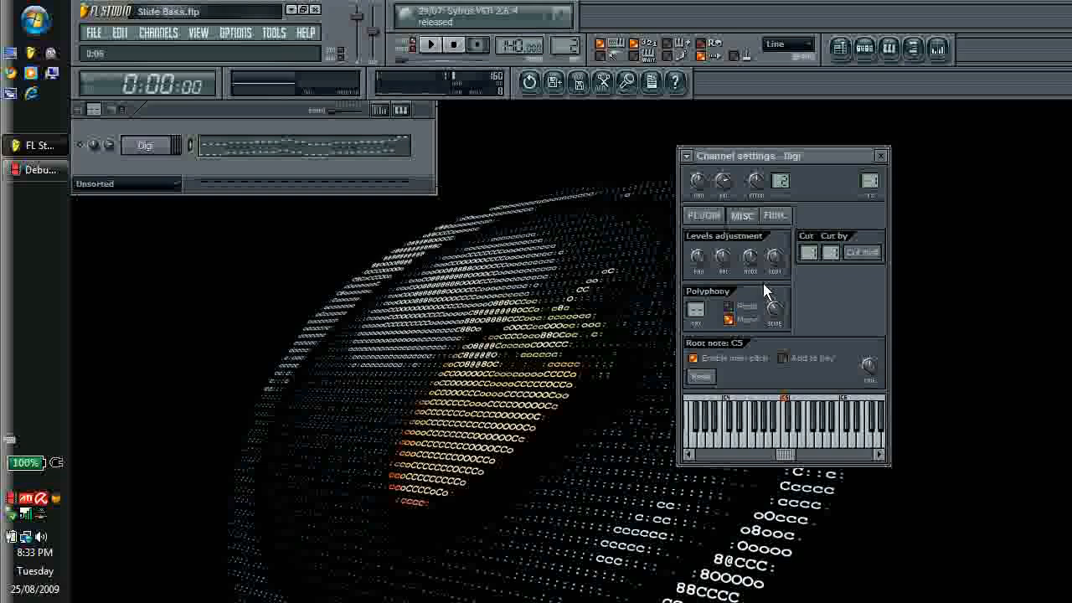
mouse_move(773, 462)
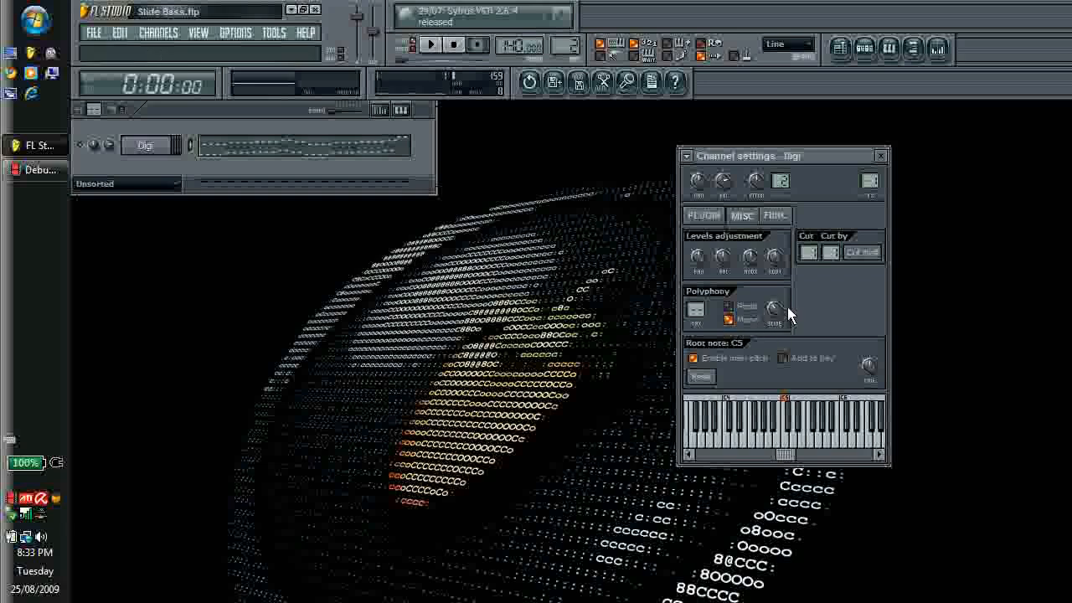
mouse_move(770, 355)
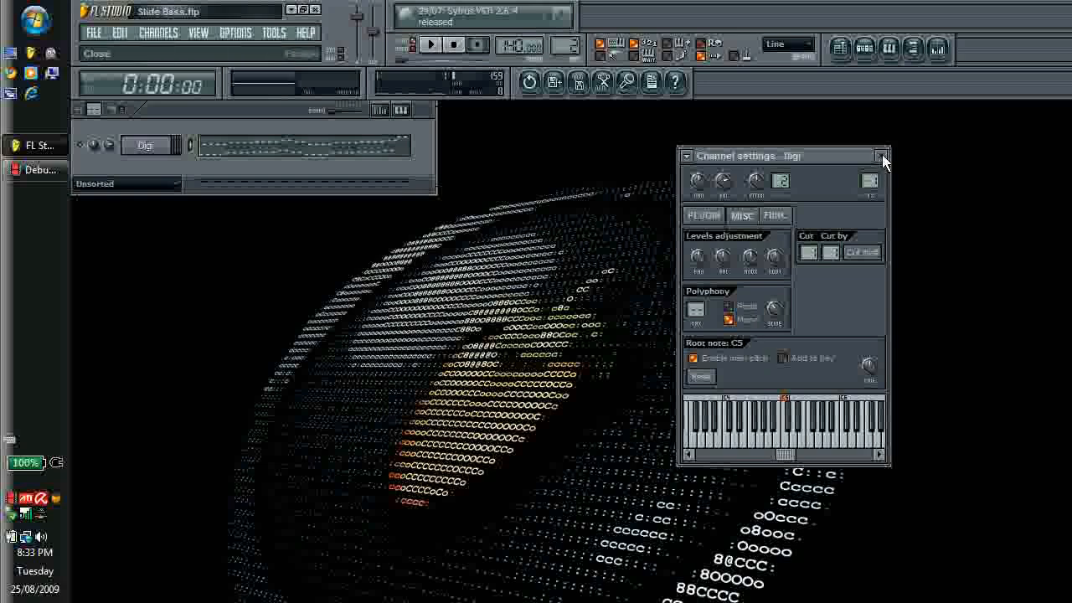
left_click(885, 156)
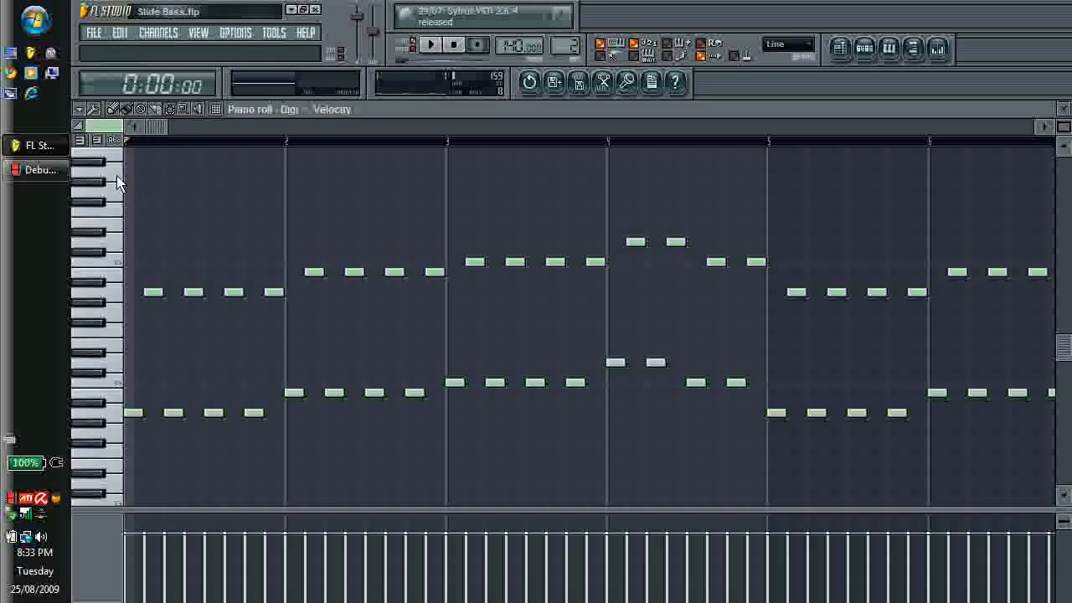
key("ctrl+a")
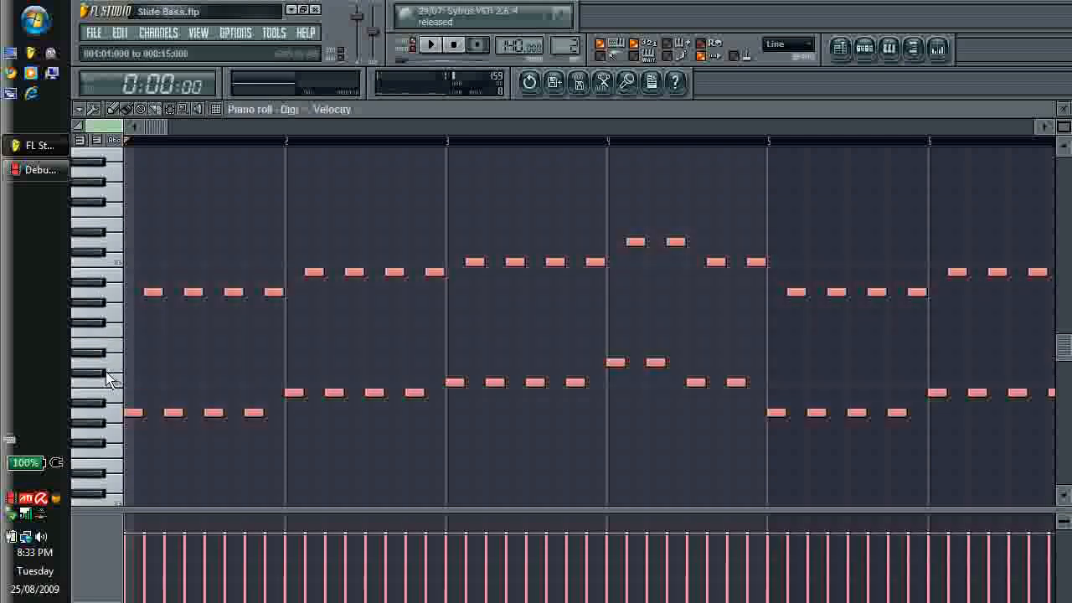
left_click(430, 43)
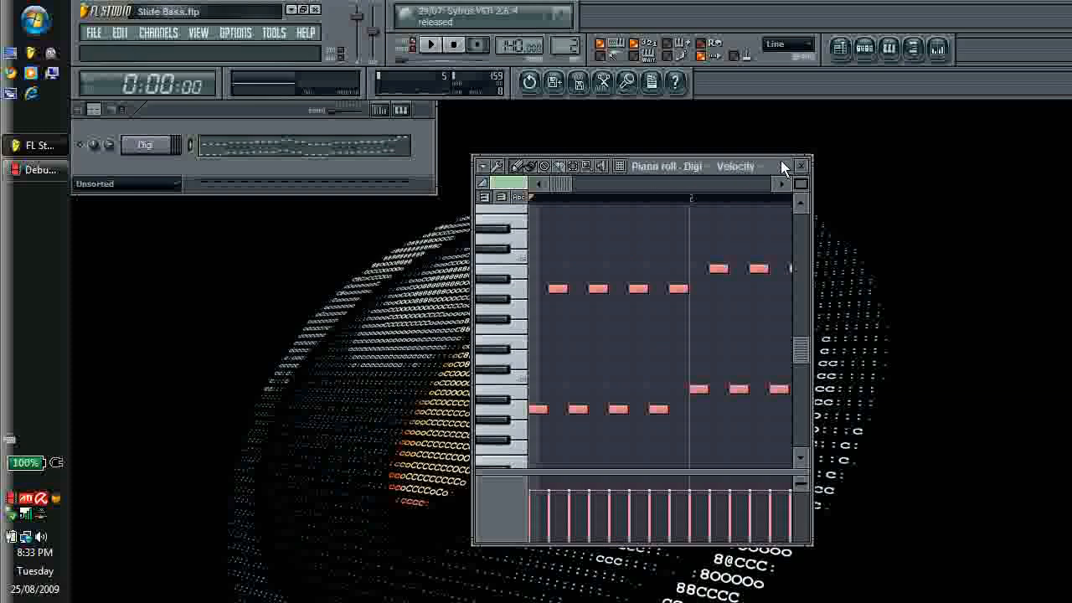
left_click(785, 166)
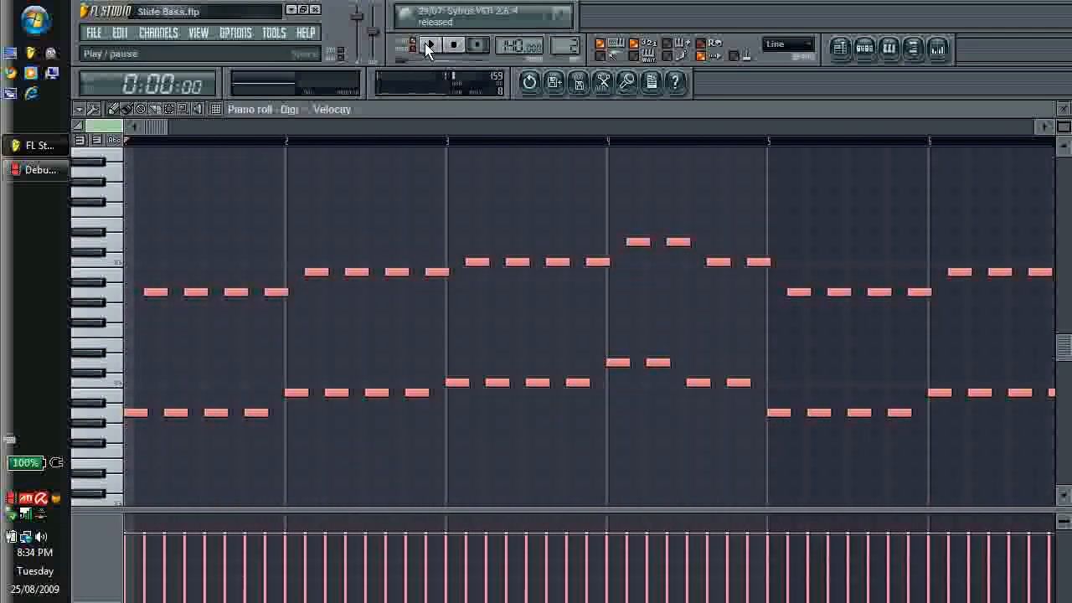
Step: Audition the slide bass, then move two copied notes down onto the lower line
left_click(429, 43)
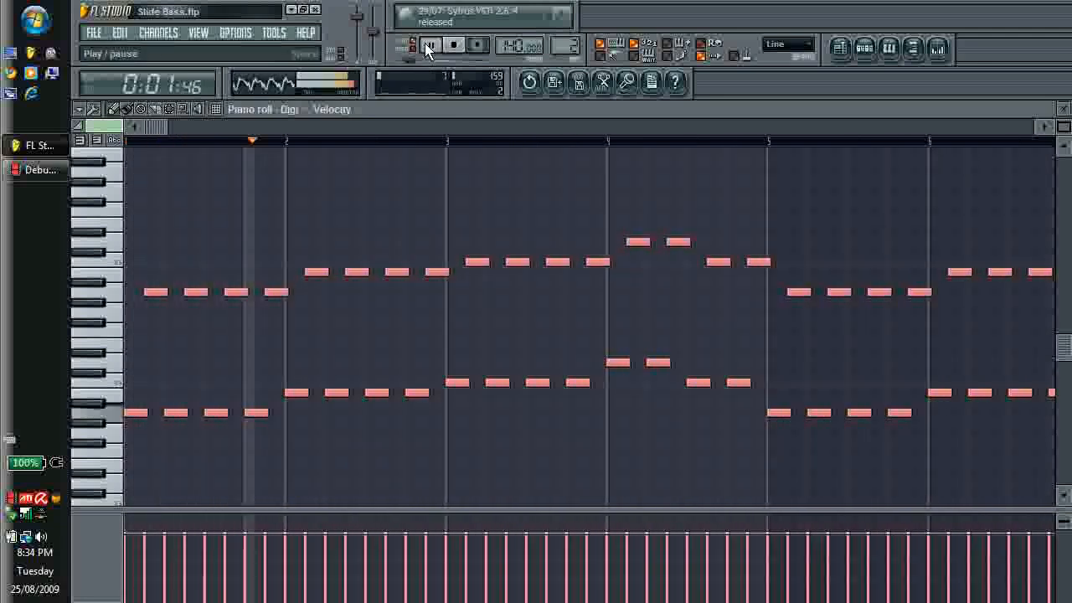
left_click(430, 44)
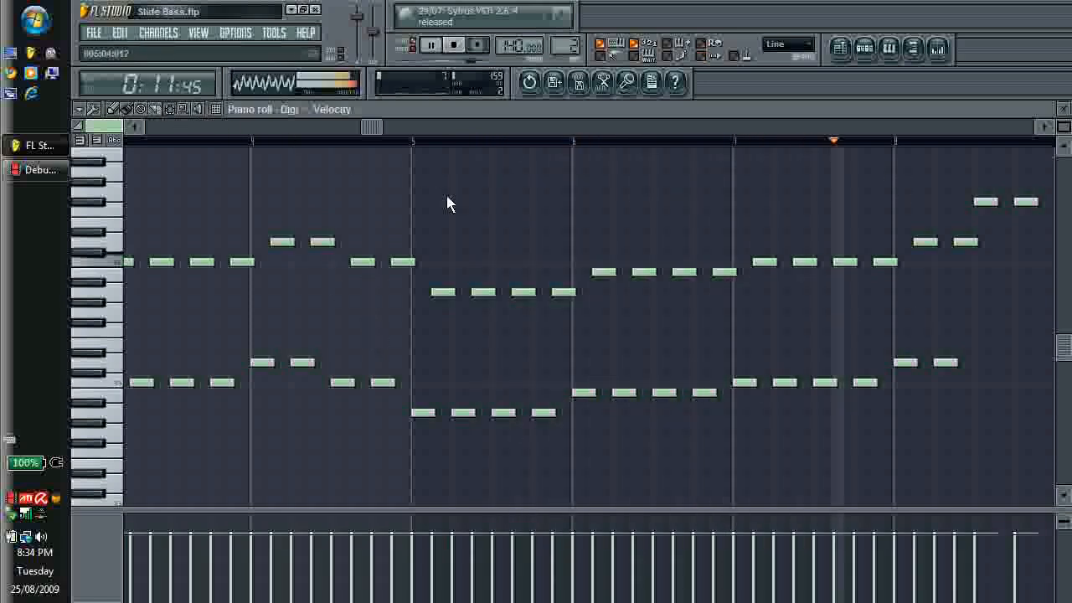
left_click(452, 46)
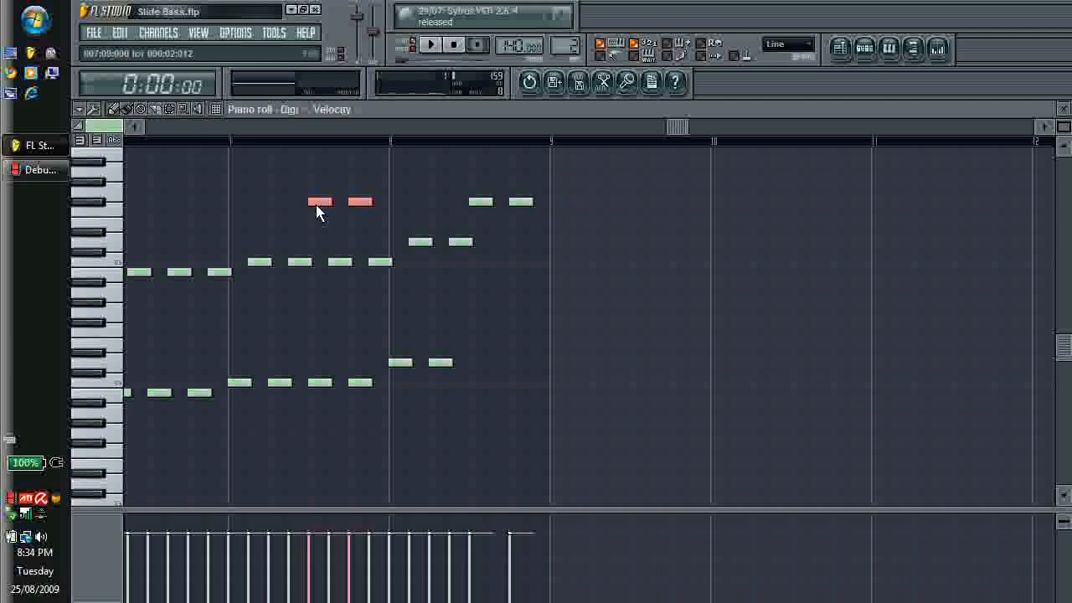
left_click_drag(338, 201, 499, 352)
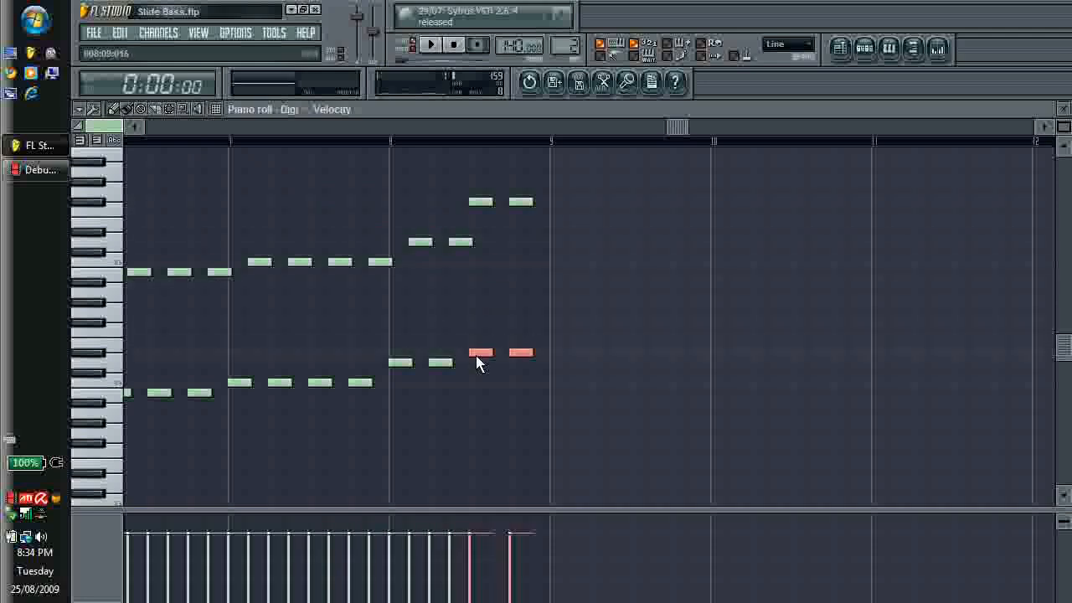
left_click_drag(482, 352, 496, 335)
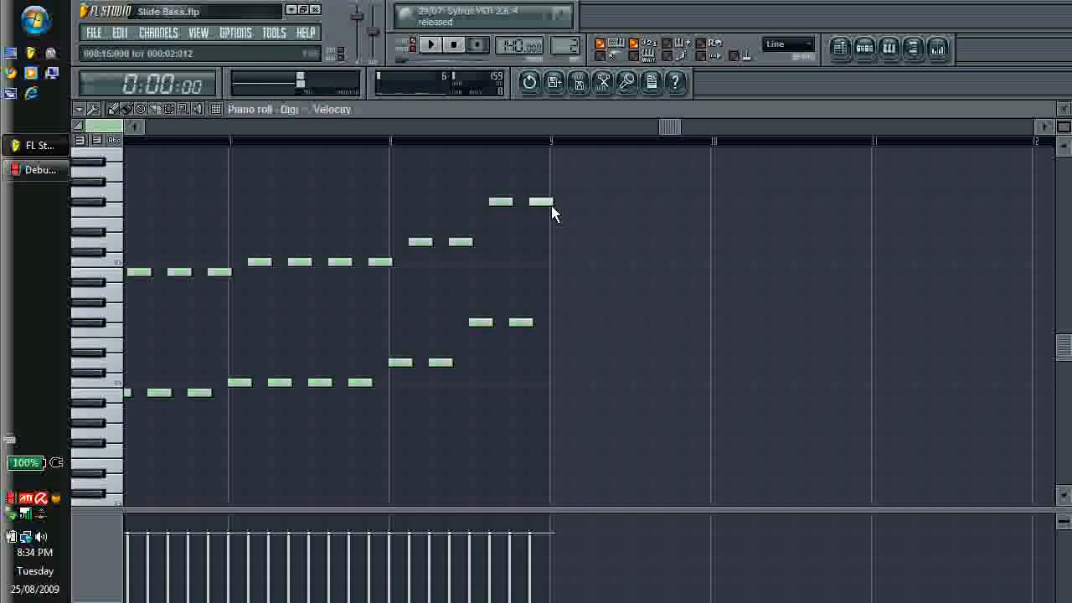
Step: Check the later bars, replay the full bass pattern, and close the piano roll
scroll("right", 3)
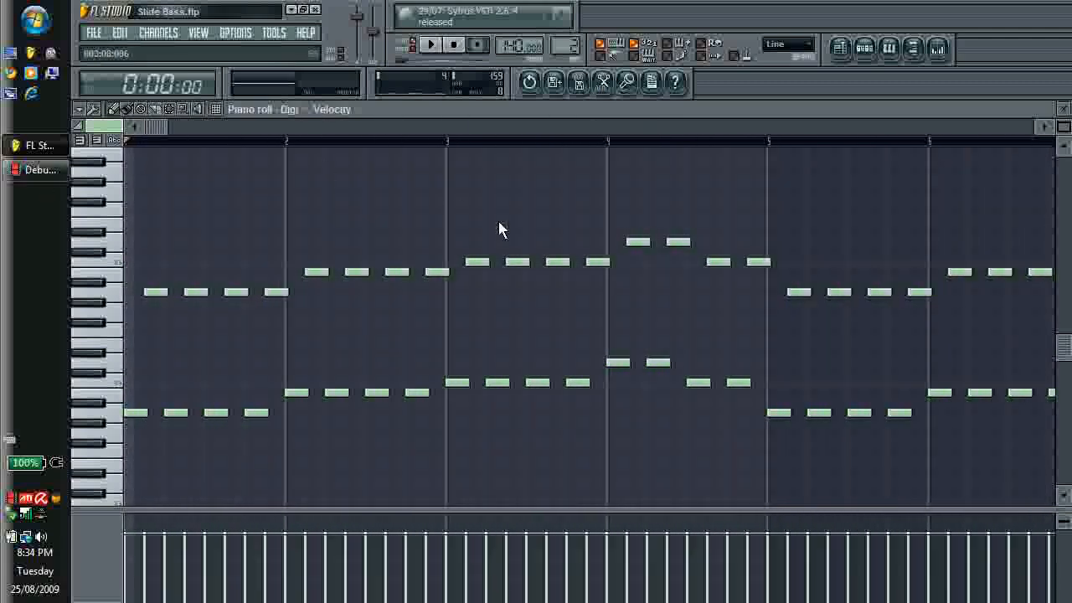
left_click(428, 45)
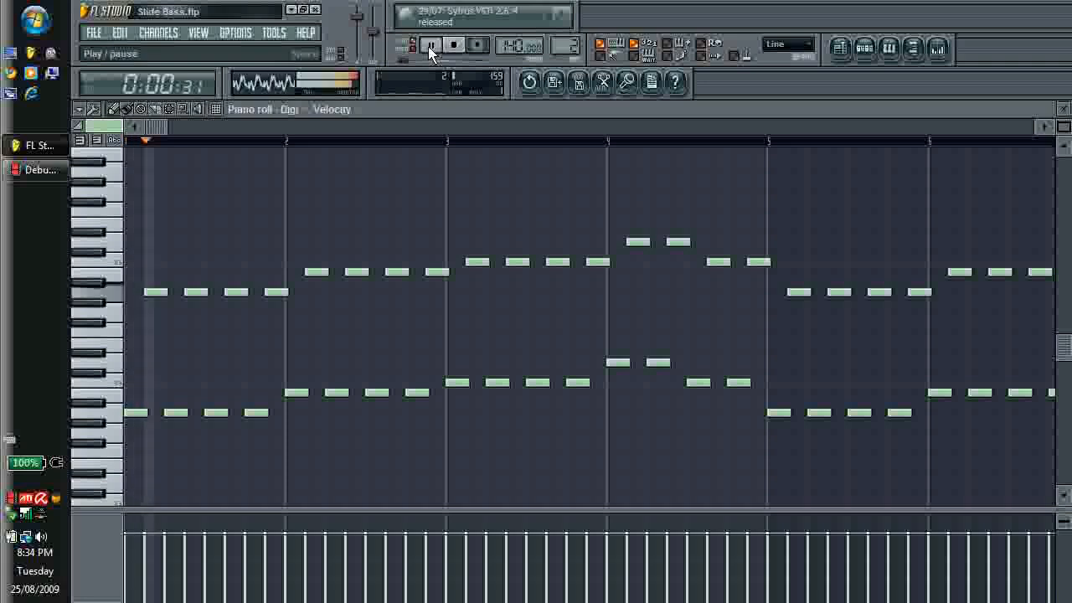
left_click(431, 43)
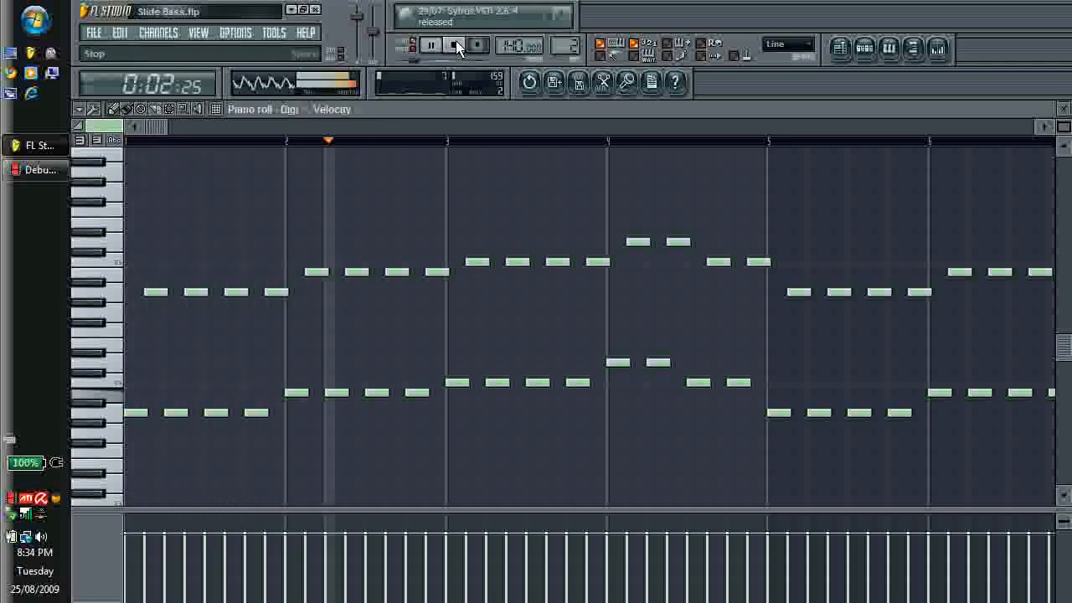
left_click(456, 44)
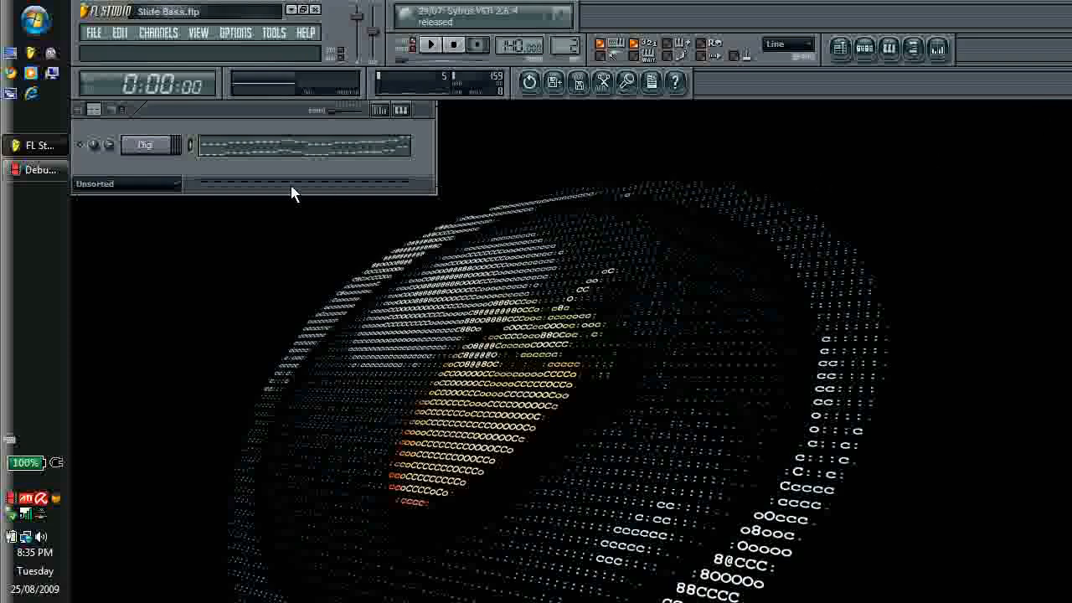
Step: Bring up Sytrus for Digi and reshape the VOL ENV curves of operators 1 through 4
left_click(144, 144)
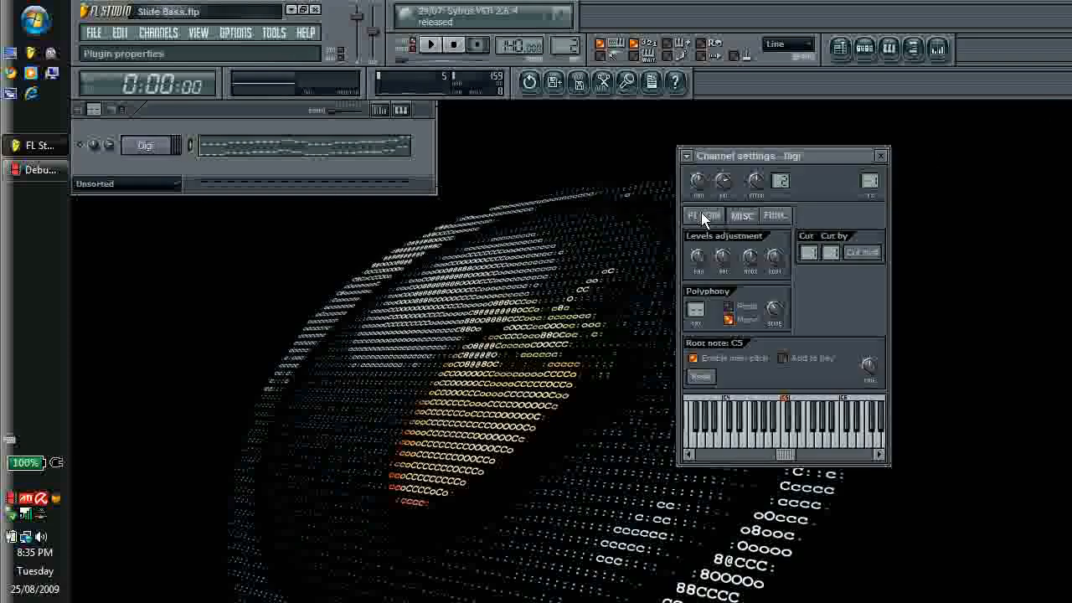
left_click(704, 214)
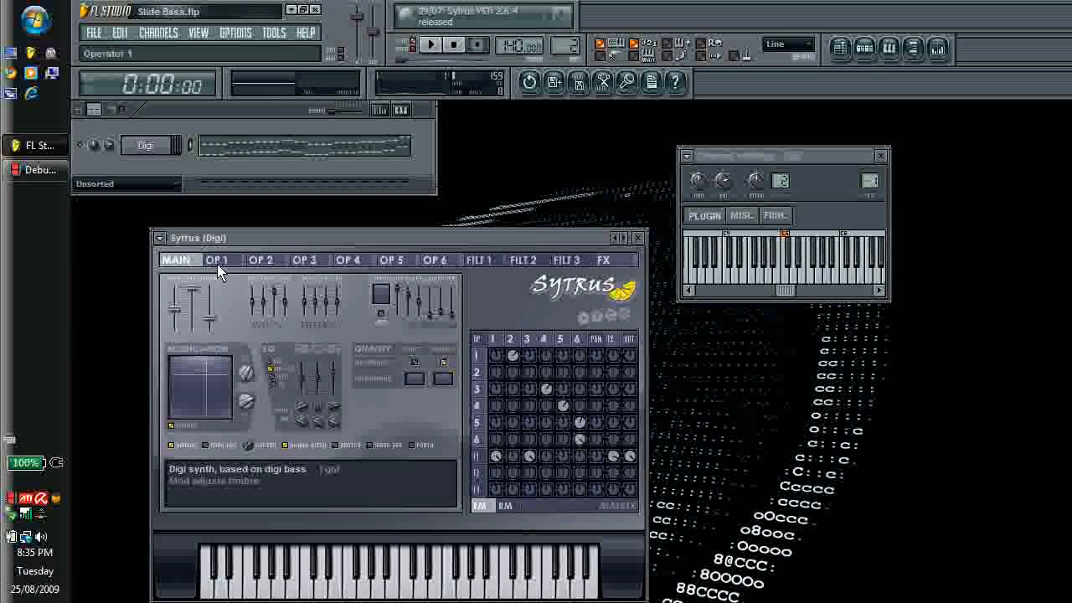
left_click(221, 259)
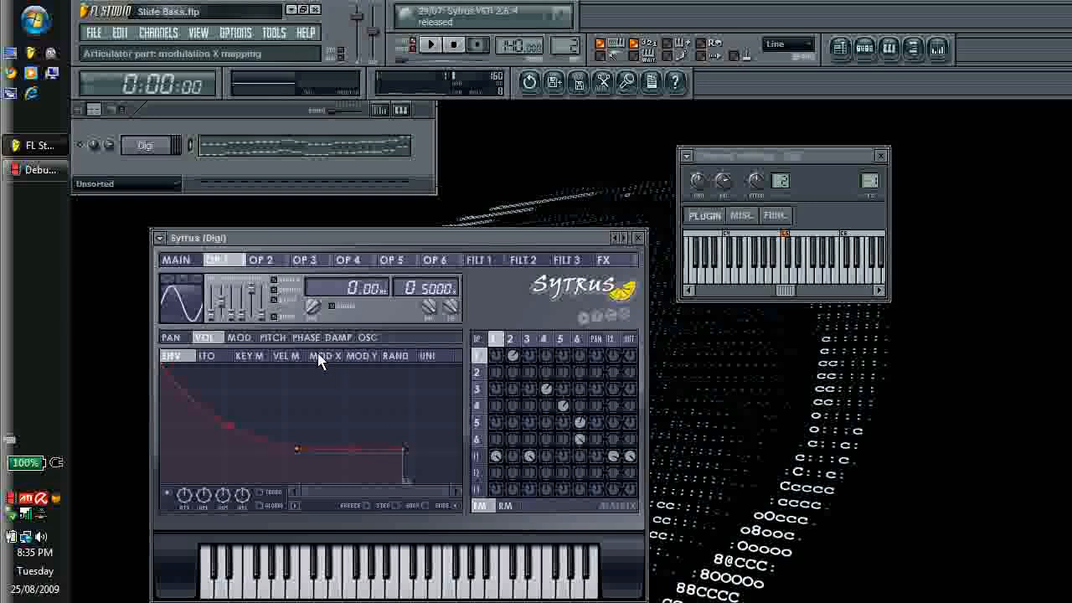
left_click(261, 258)
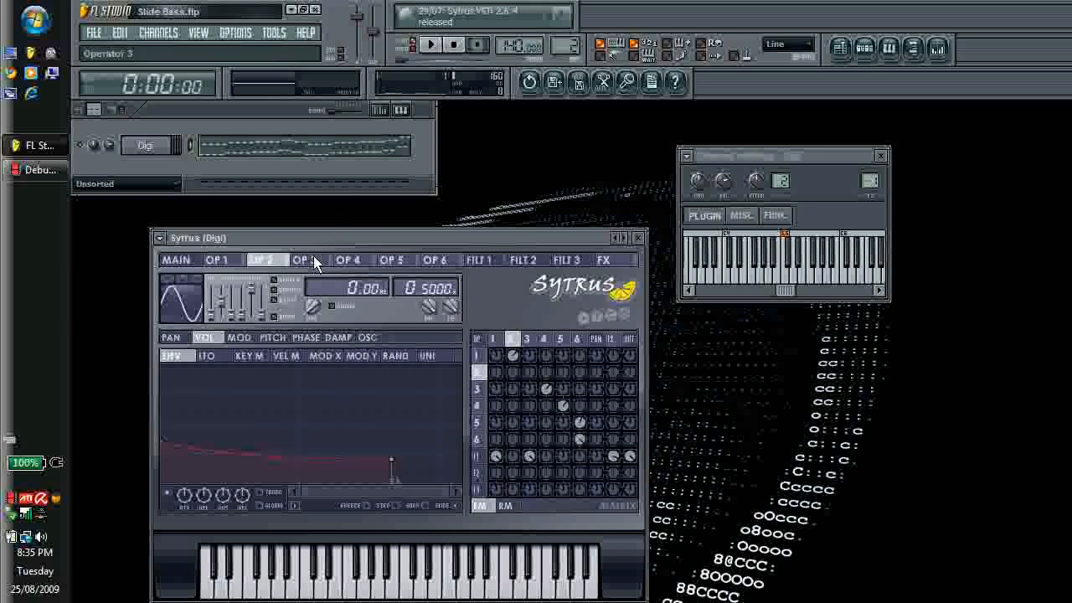
left_click(304, 260)
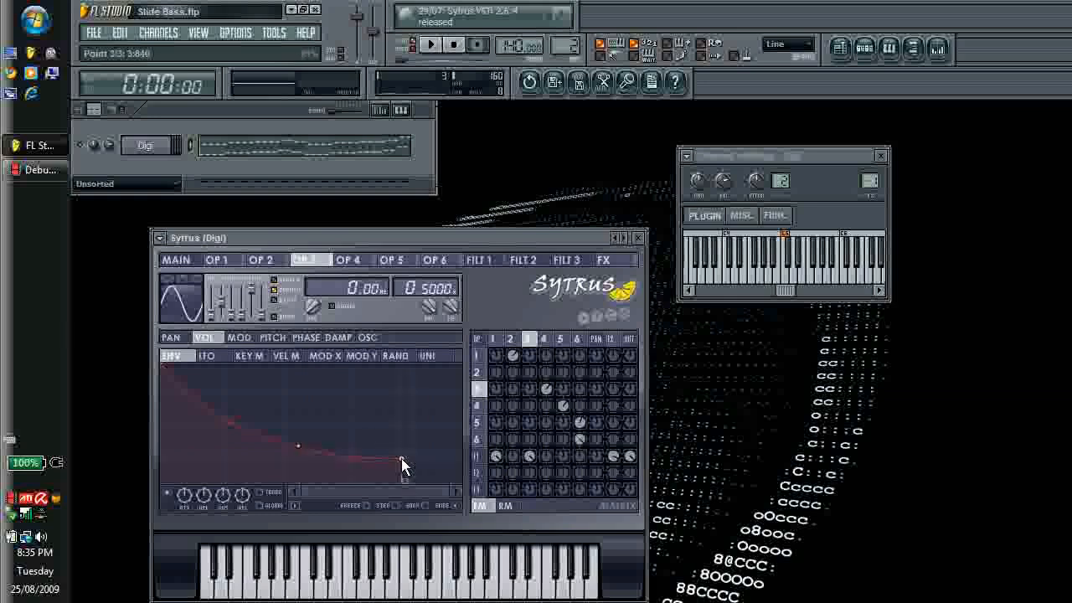
left_click(349, 260)
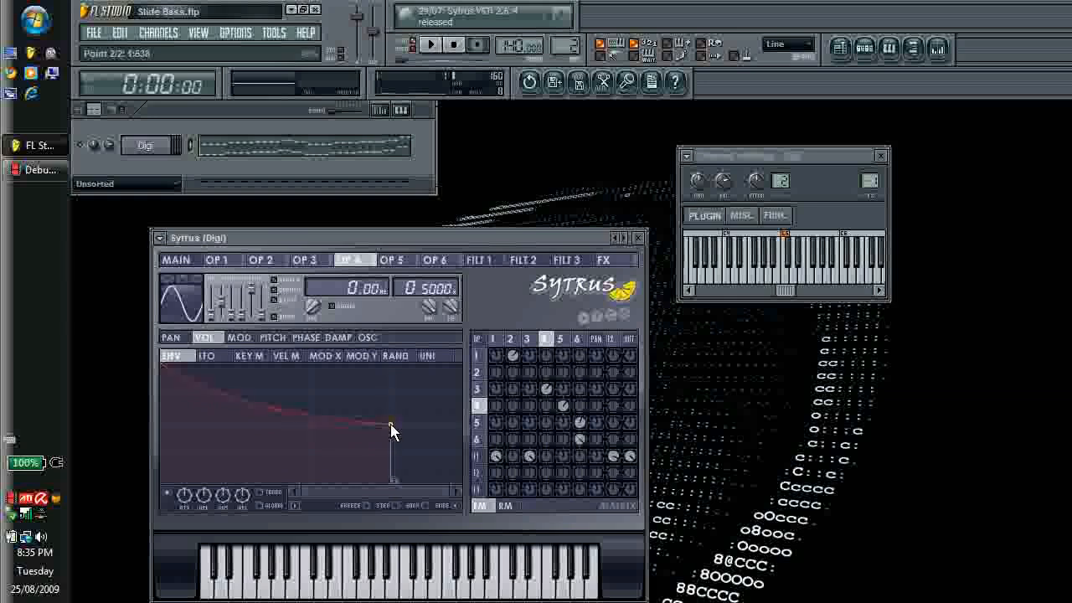
Step: Reshape operators 5 and 6 envelopes, return to MAIN, and close Sytrus
left_click(392, 259)
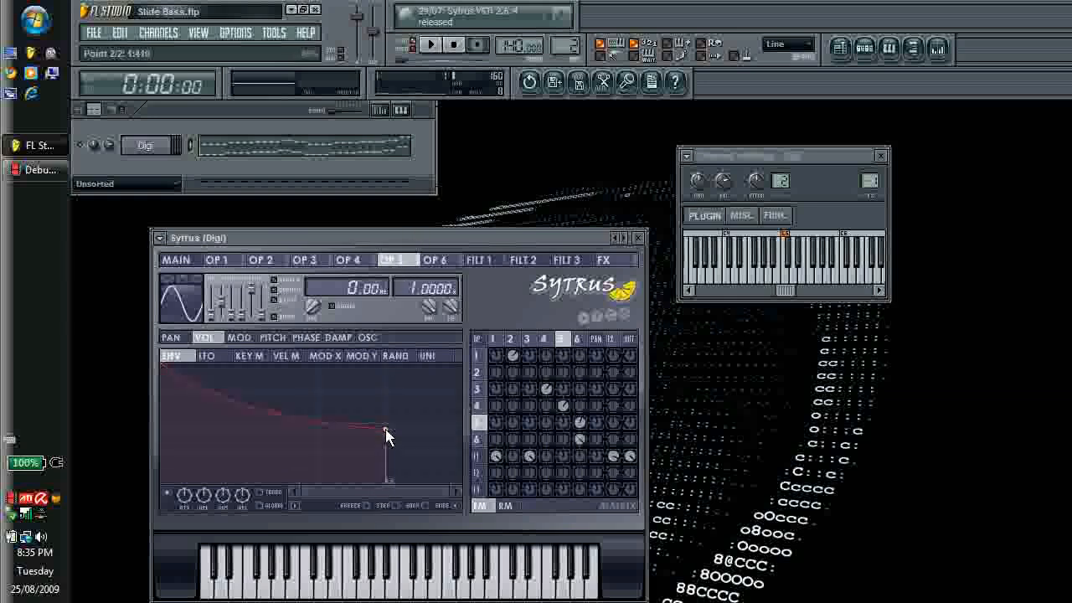
left_click(439, 259)
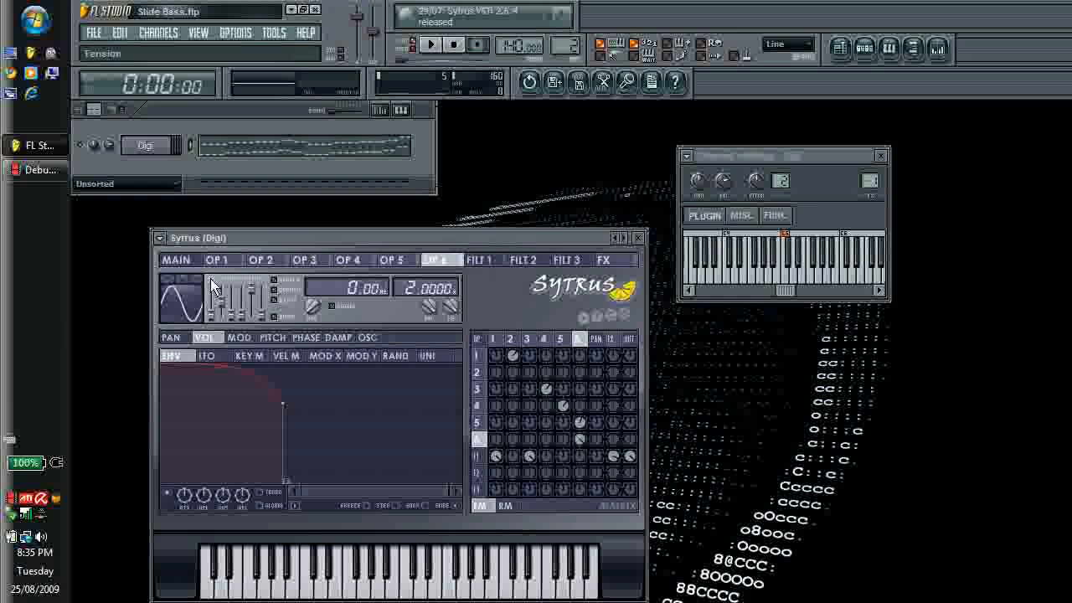
left_click(178, 260)
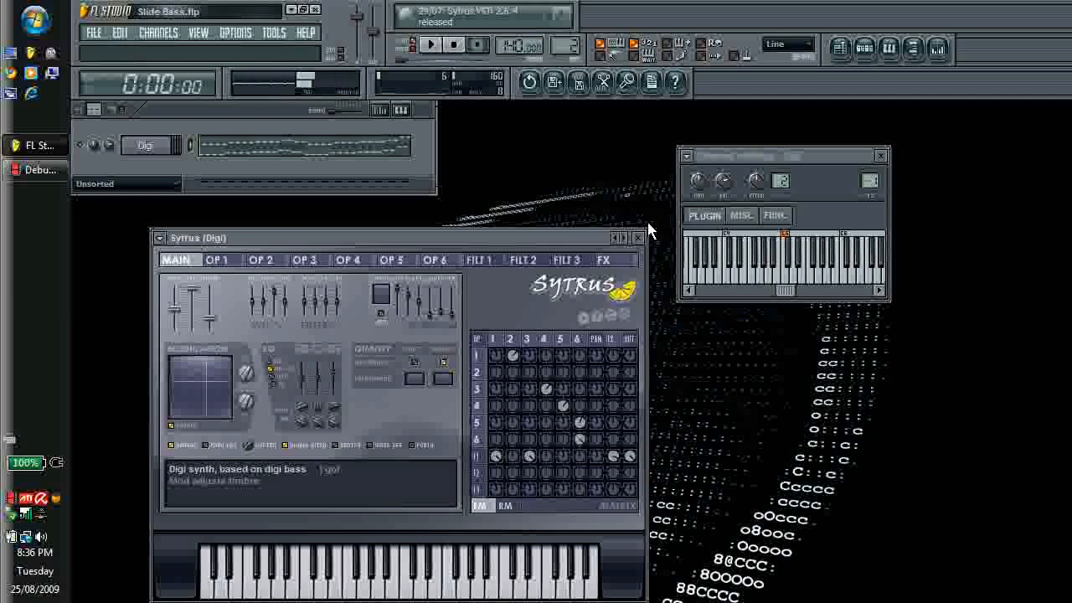
left_click(430, 44)
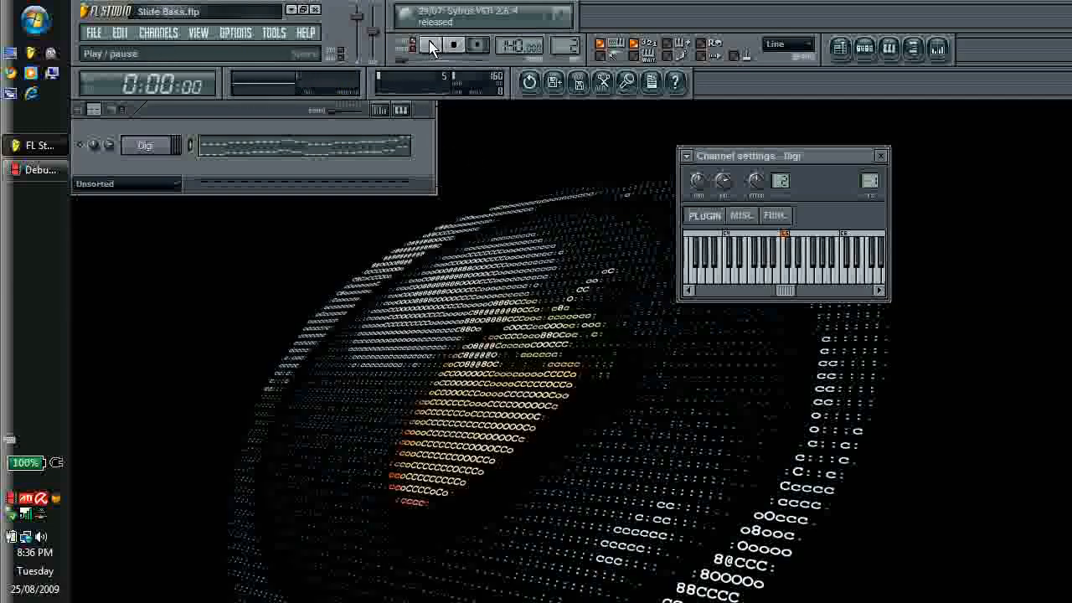
left_click(428, 44)
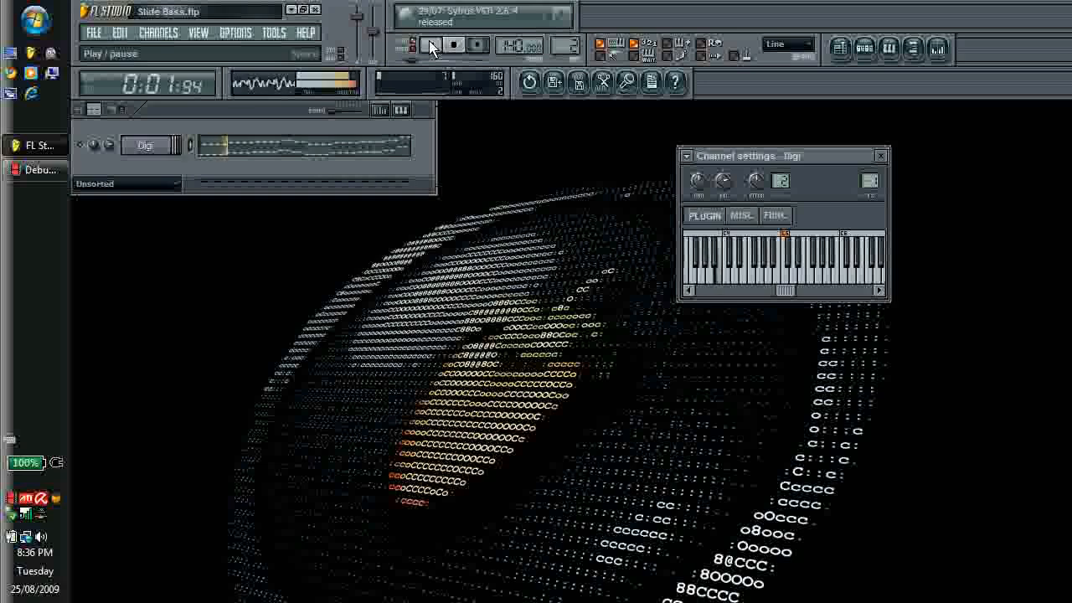
left_click(432, 43)
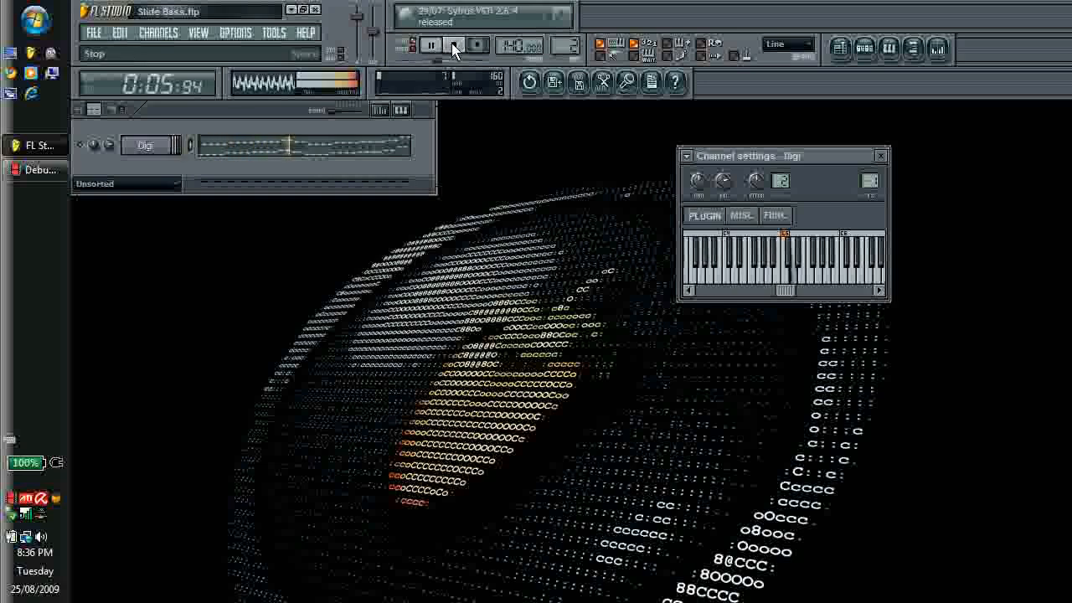
left_click(454, 44)
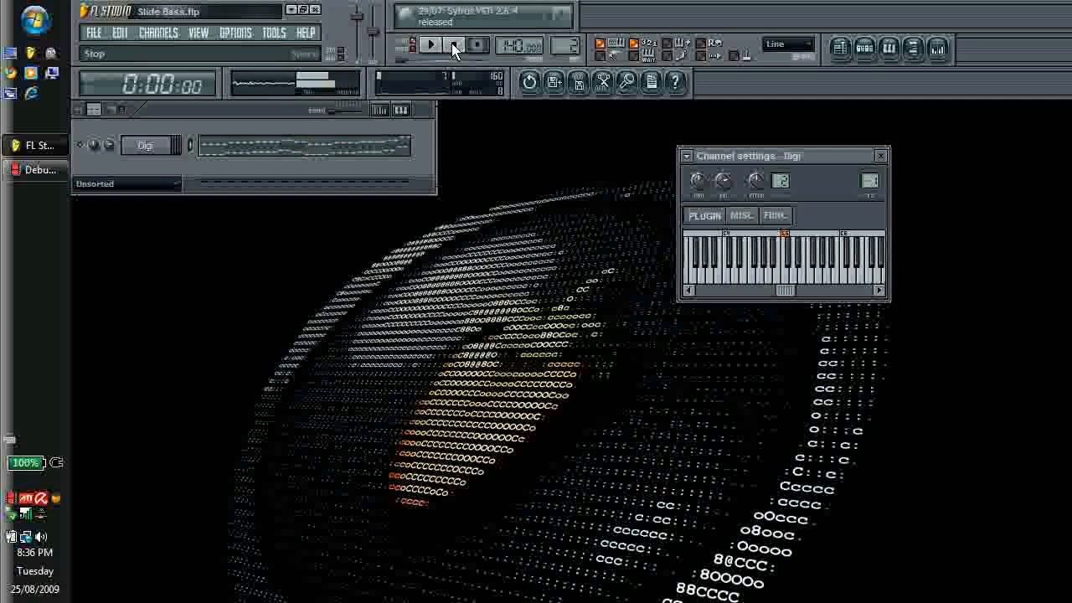
left_click(429, 44)
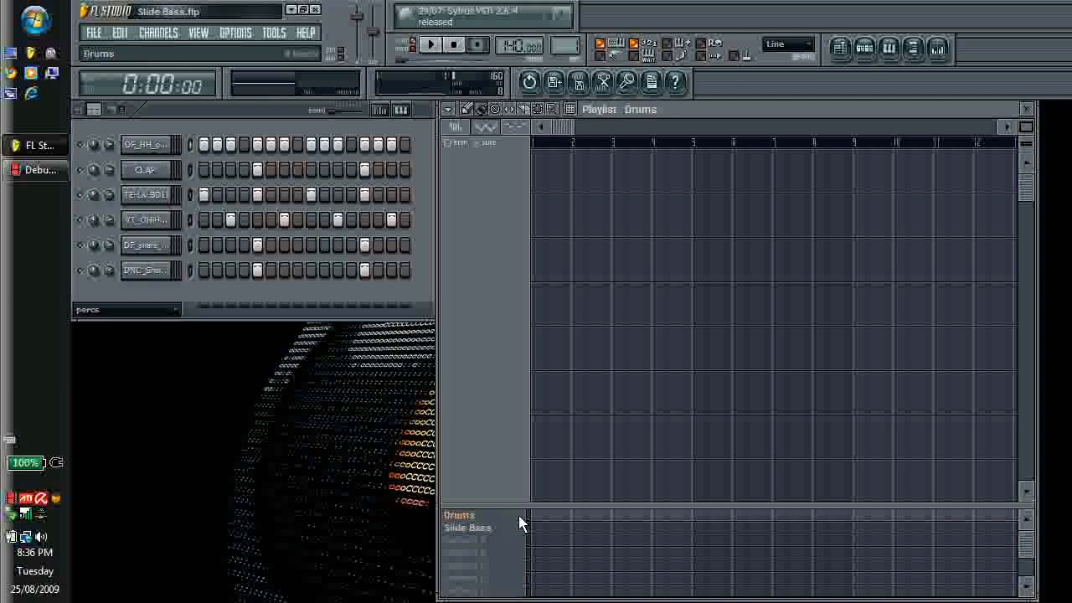
Step: Place a Sytrus Modulation Y automation clip beside Slide Bass, starting its first point low
left_click(467, 528)
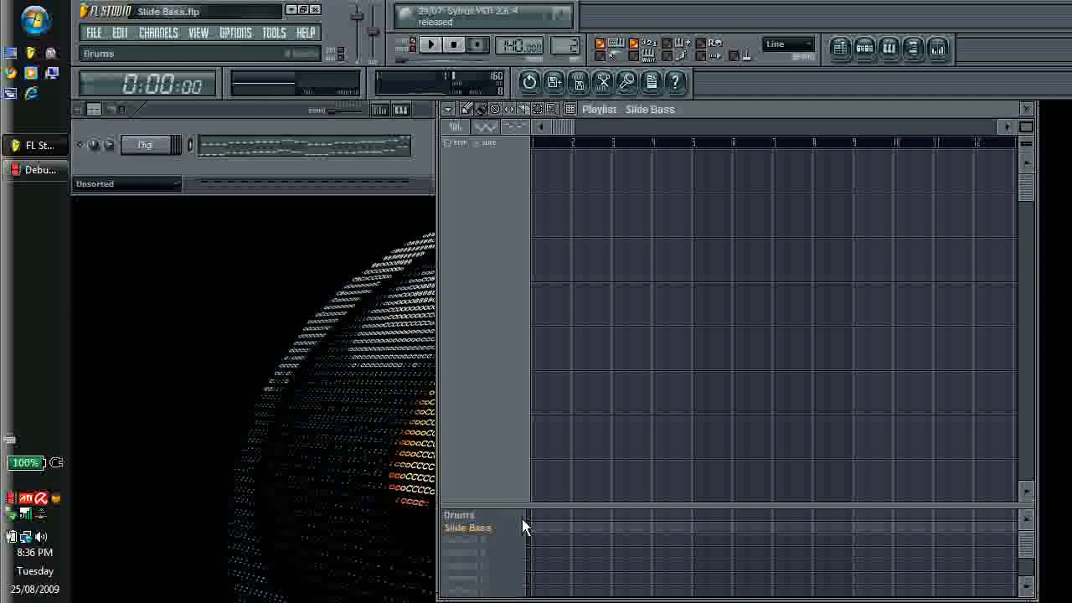
left_click_drag(532, 516, 720, 516)
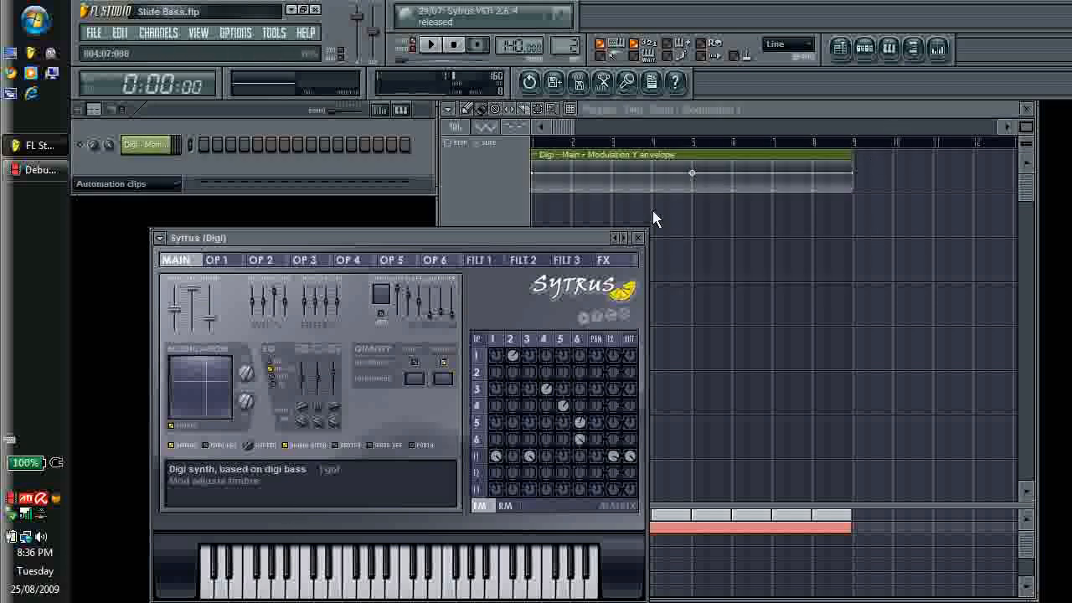
left_click(640, 238)
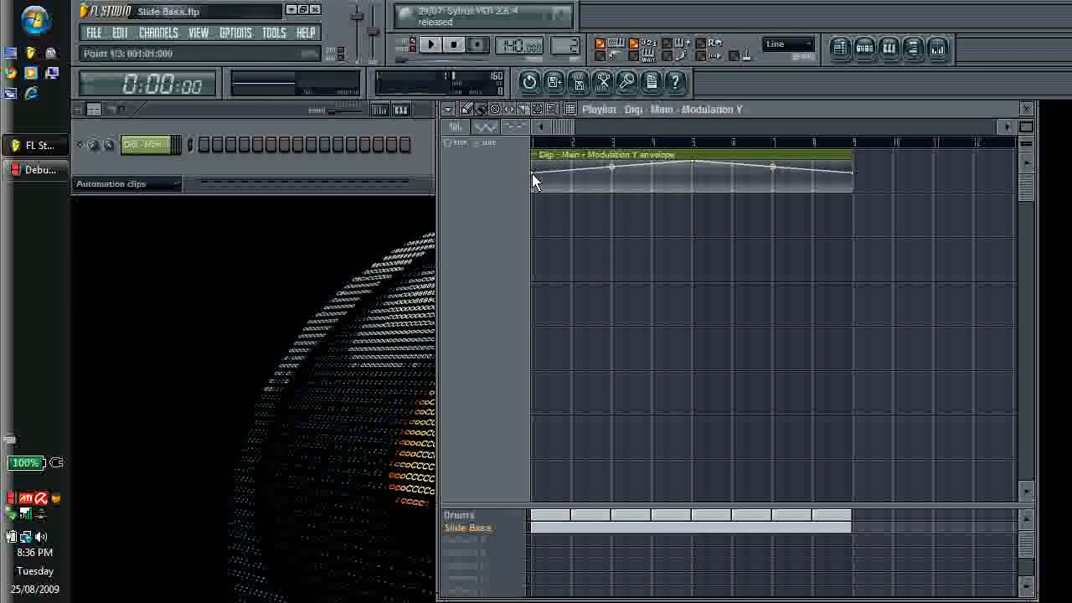
left_click_drag(770, 166, 857, 154)
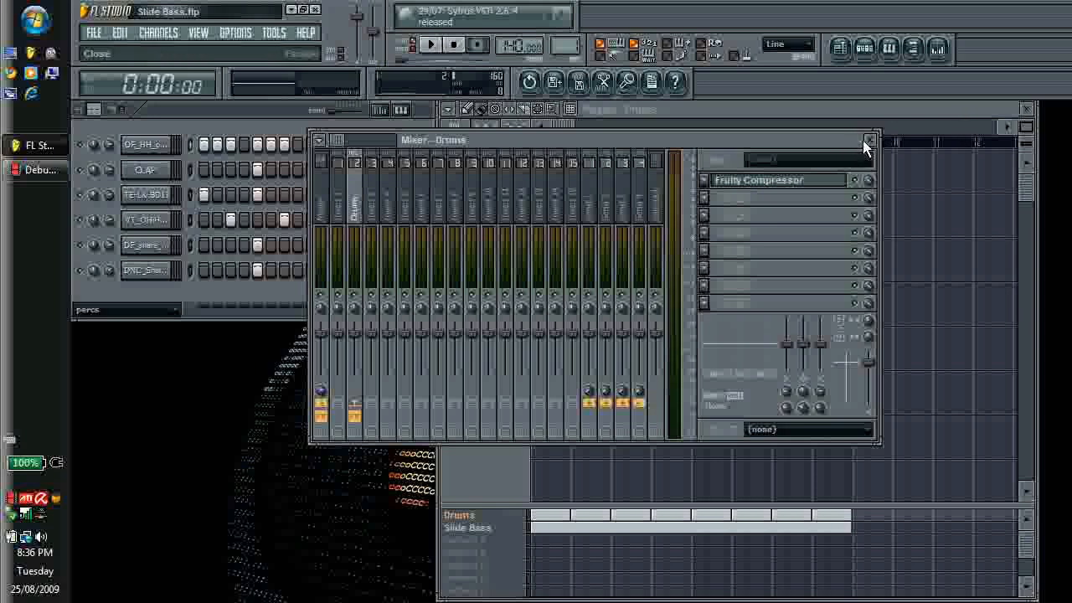
Step: Close the mixer and play the arrangement from the Slide Bass pattern
left_click(869, 139)
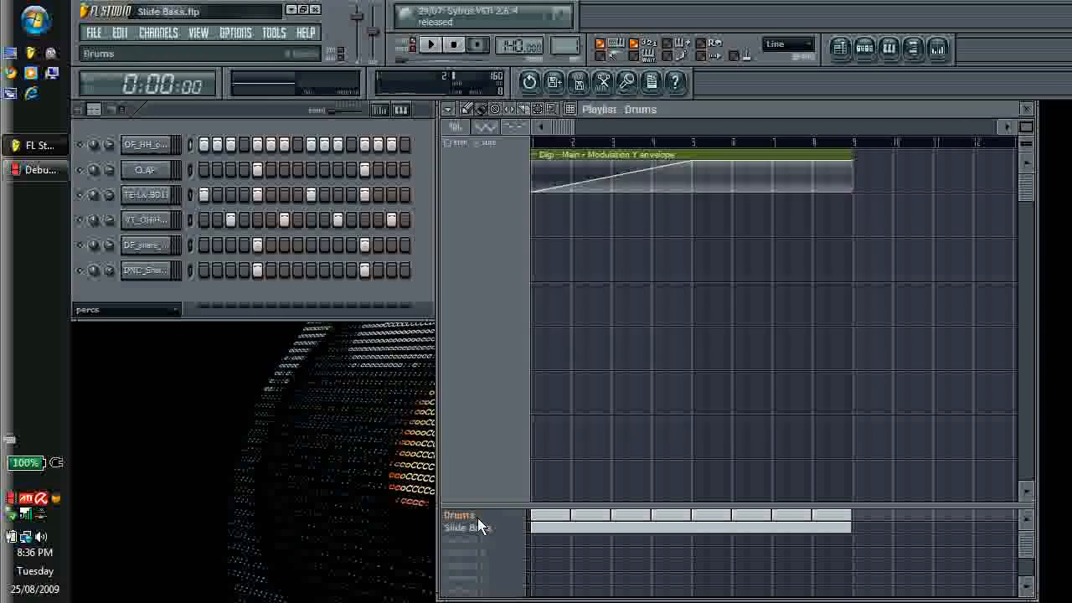
left_click(465, 526)
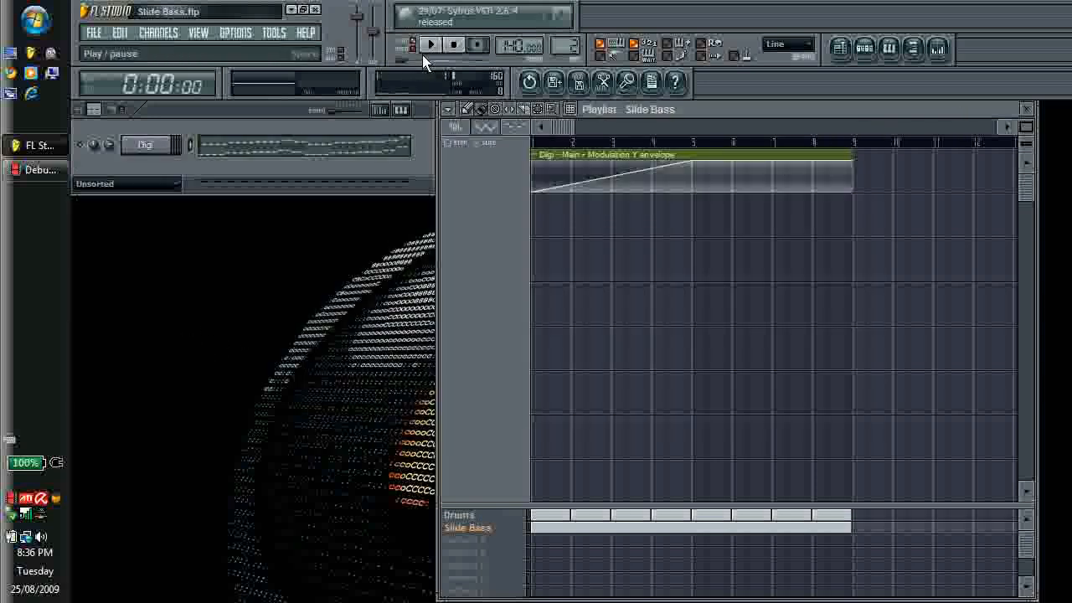
left_click(428, 45)
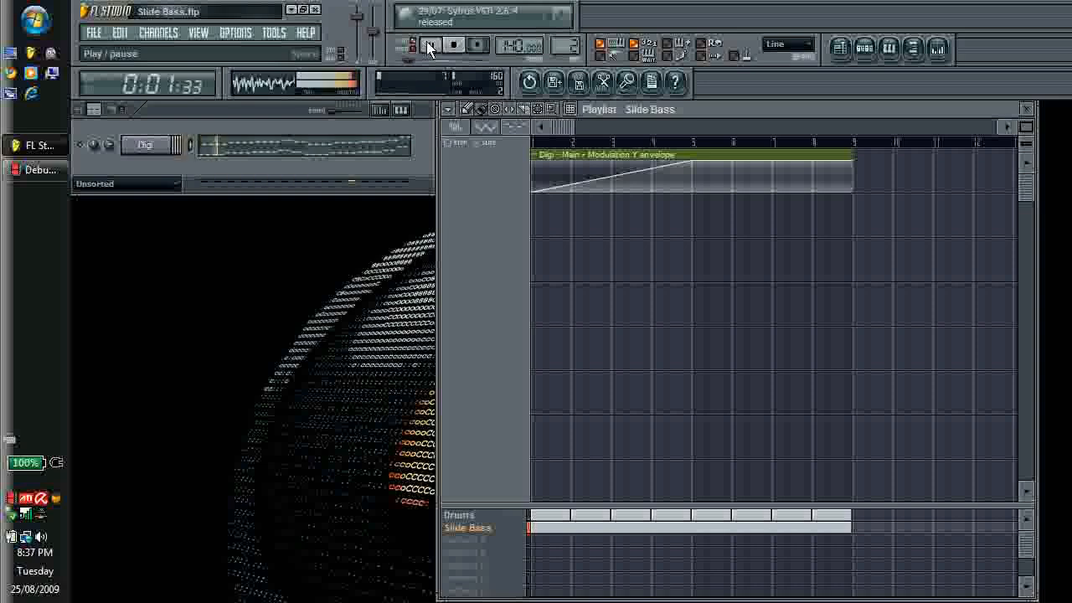
Step: Reopen the mixer and show the drums' Fruity Compressor settings during playback
left_click(430, 45)
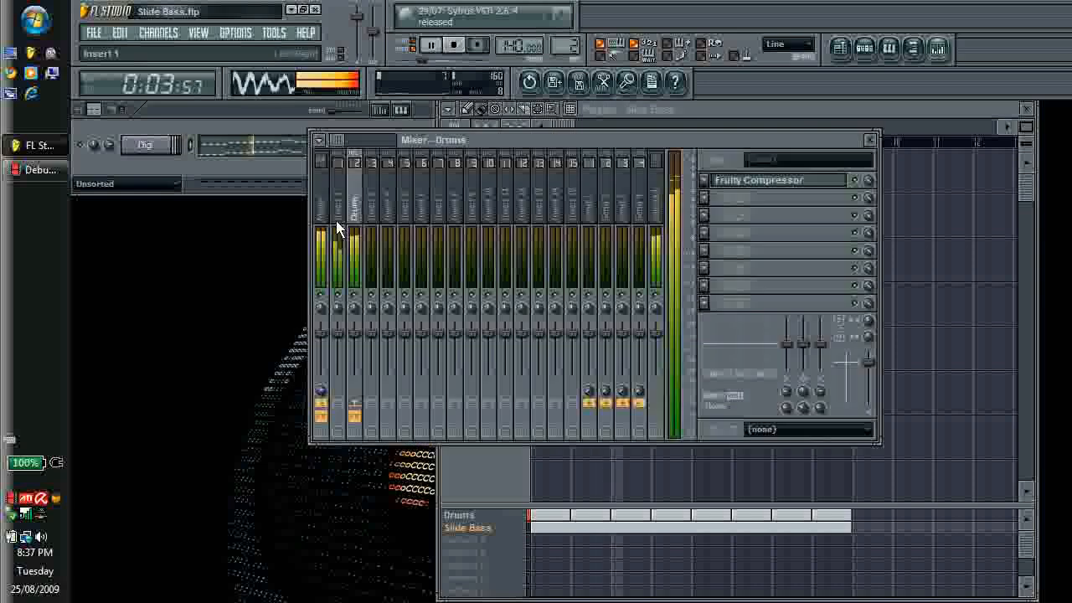
left_click(757, 179)
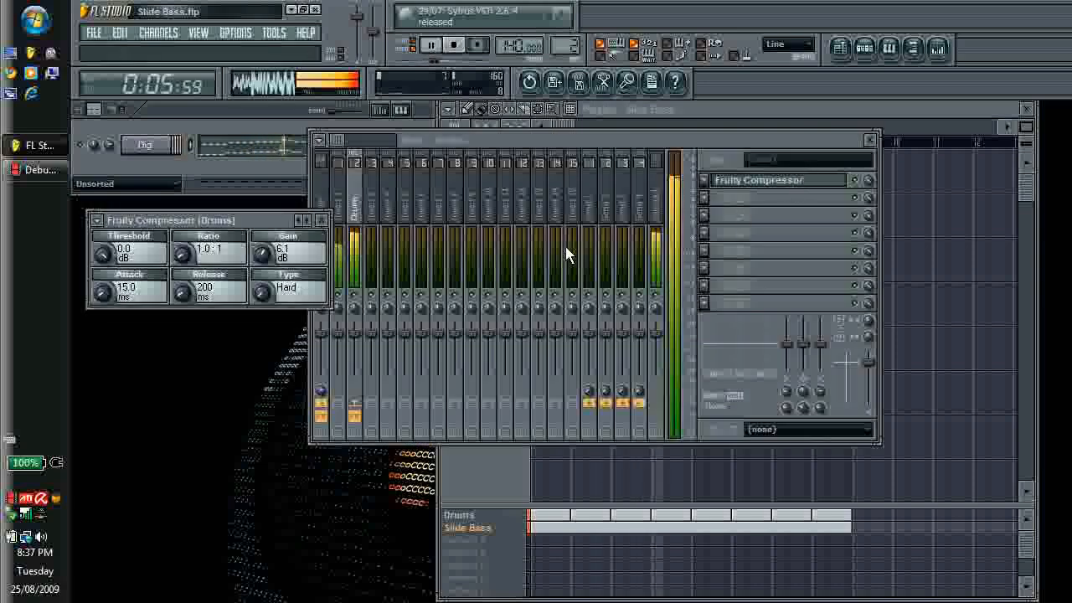
left_click_drag(271, 251, 267, 271)
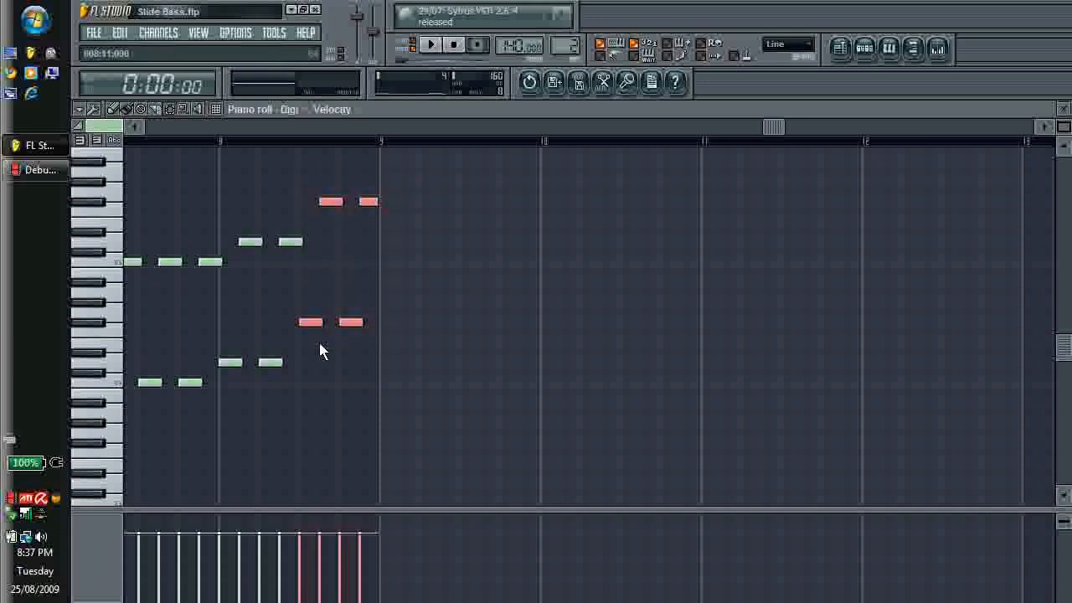
Step: Repeat the two-line slide bass notes across all bars and play the result
scroll("down", 3)
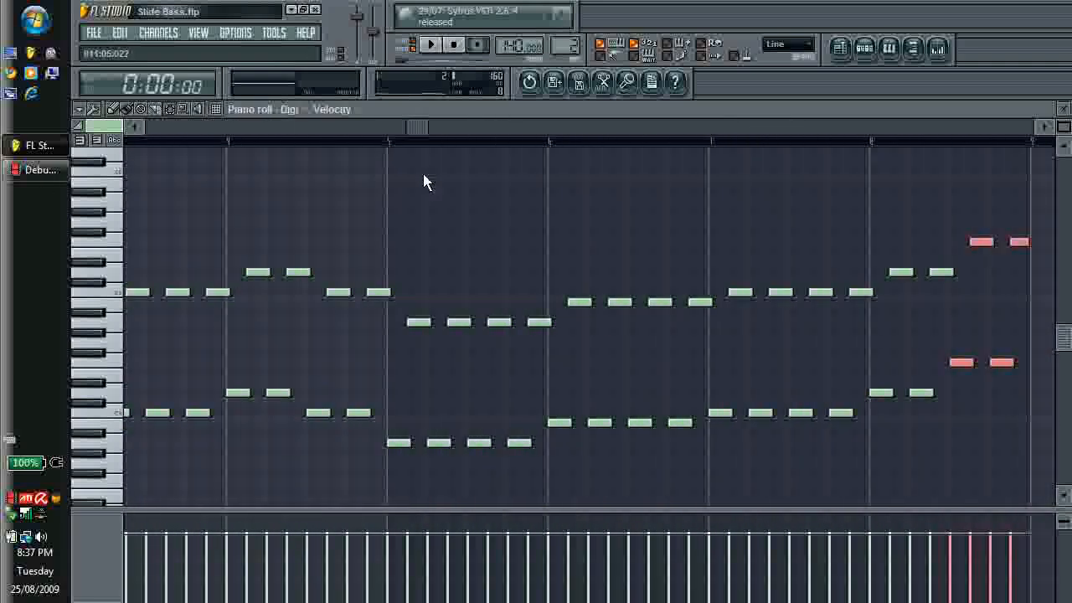
left_click(430, 45)
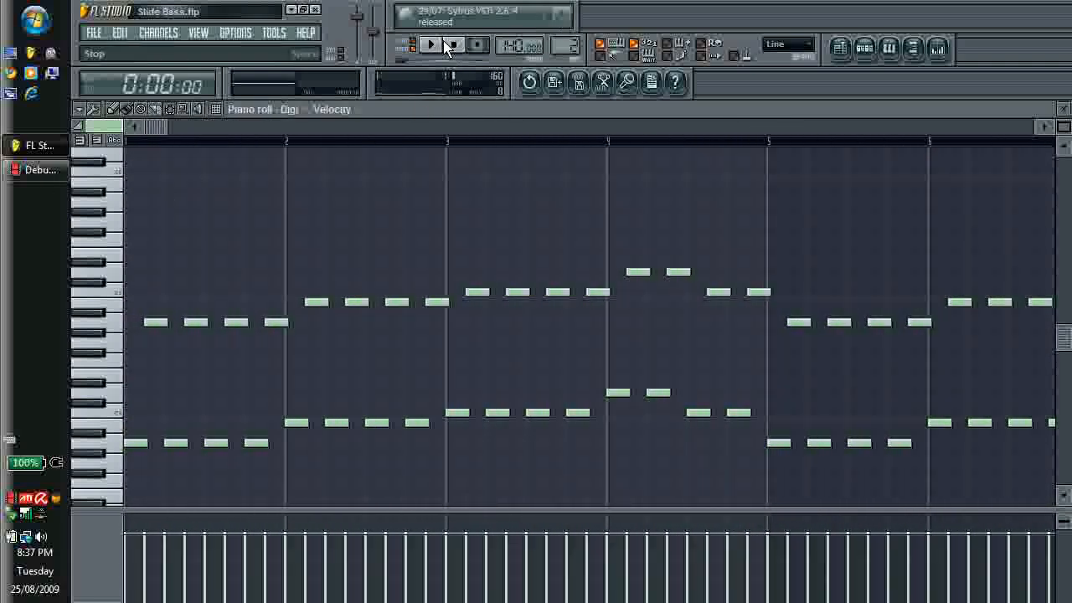